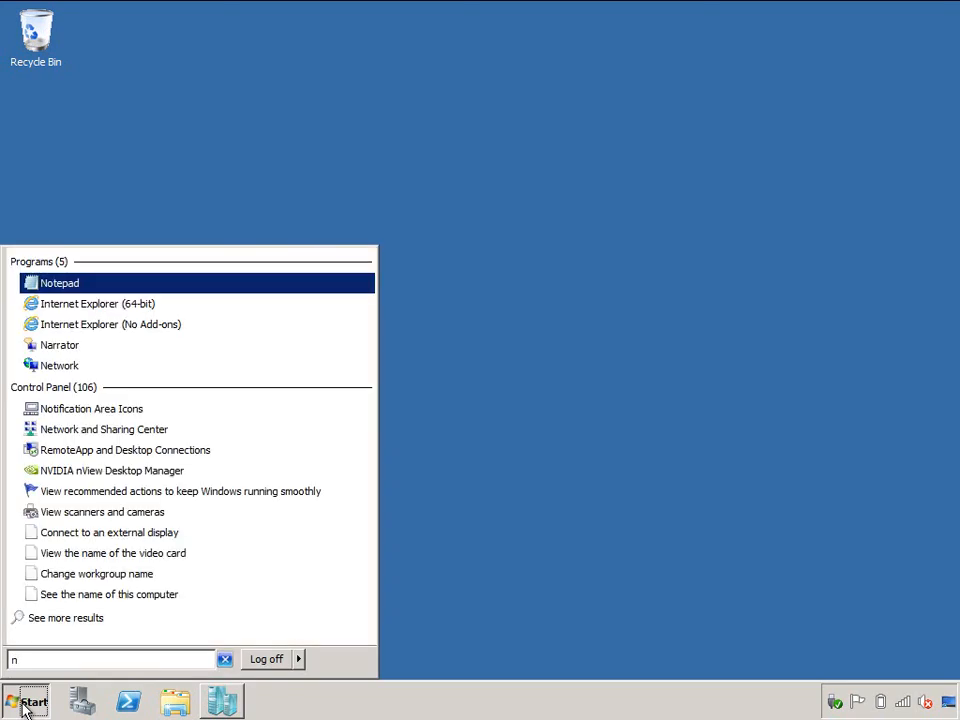
# Step: Open Windows Network Connections by running cpa.cpl from Start search
pyautogui.write('cpa.cpl')
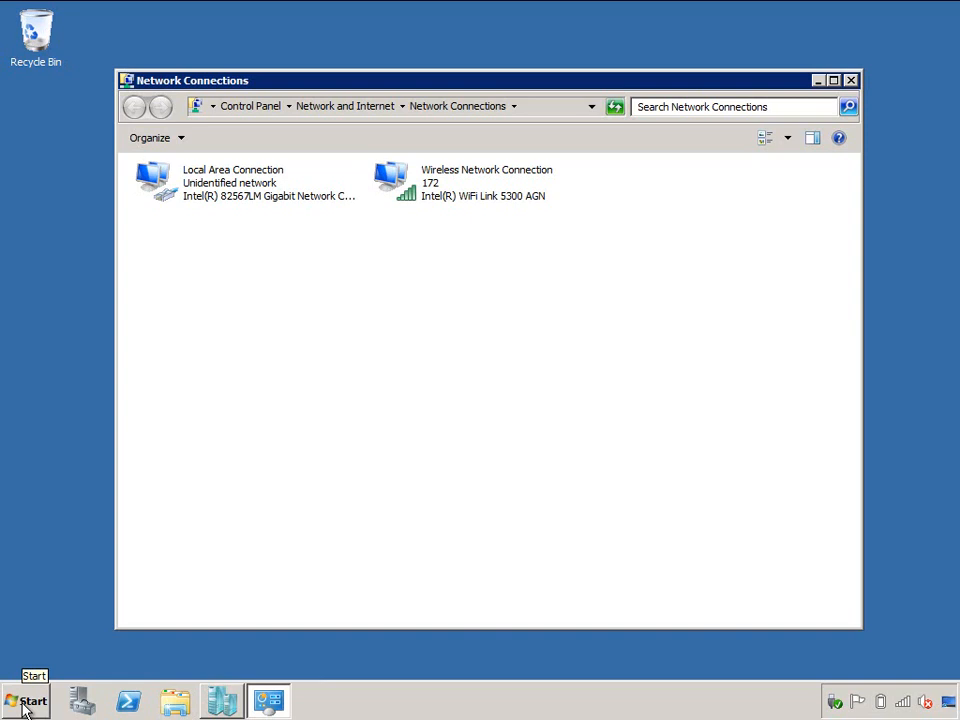
pyautogui.moveTo(387, 398)
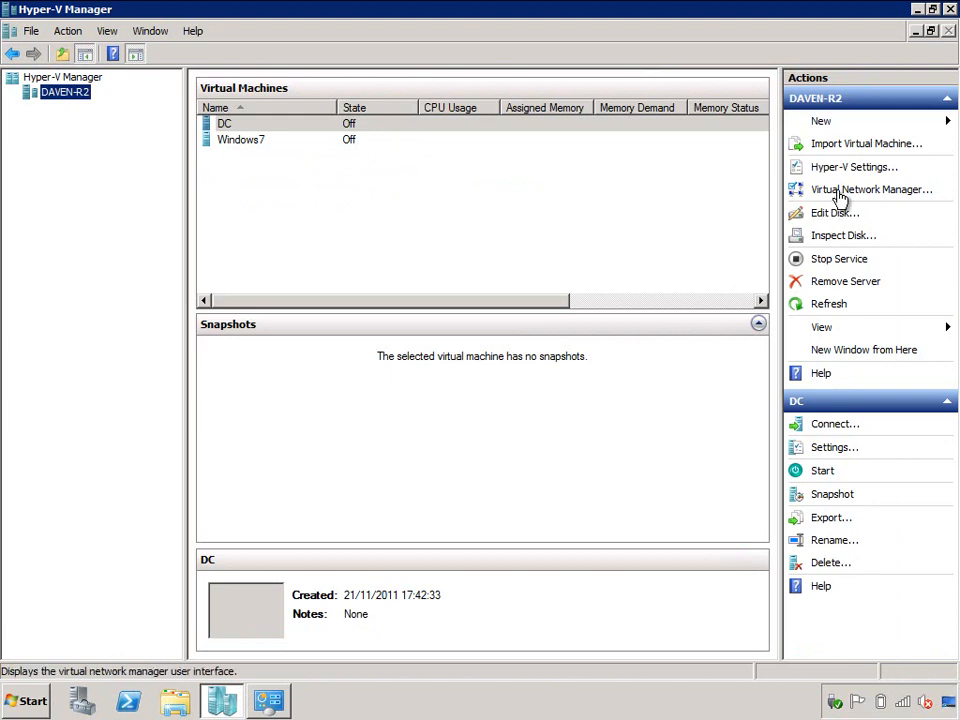
# Step: Create an external virtual network named Demo Virtual Network on the Intel 82567LM adapter
pyautogui.click(871, 189)
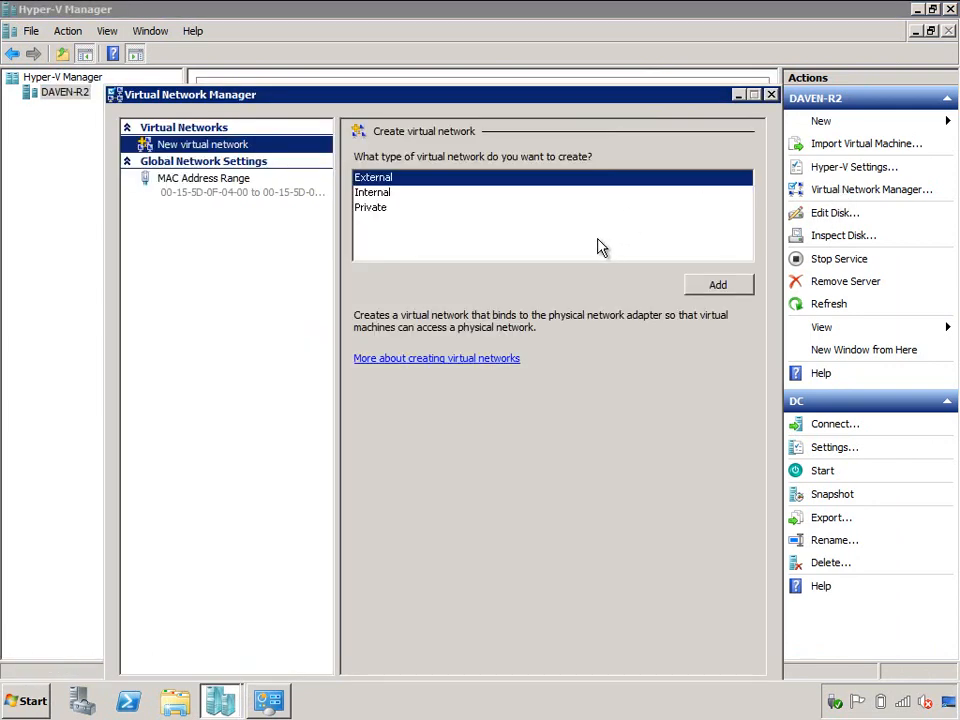
pyautogui.click(717, 284)
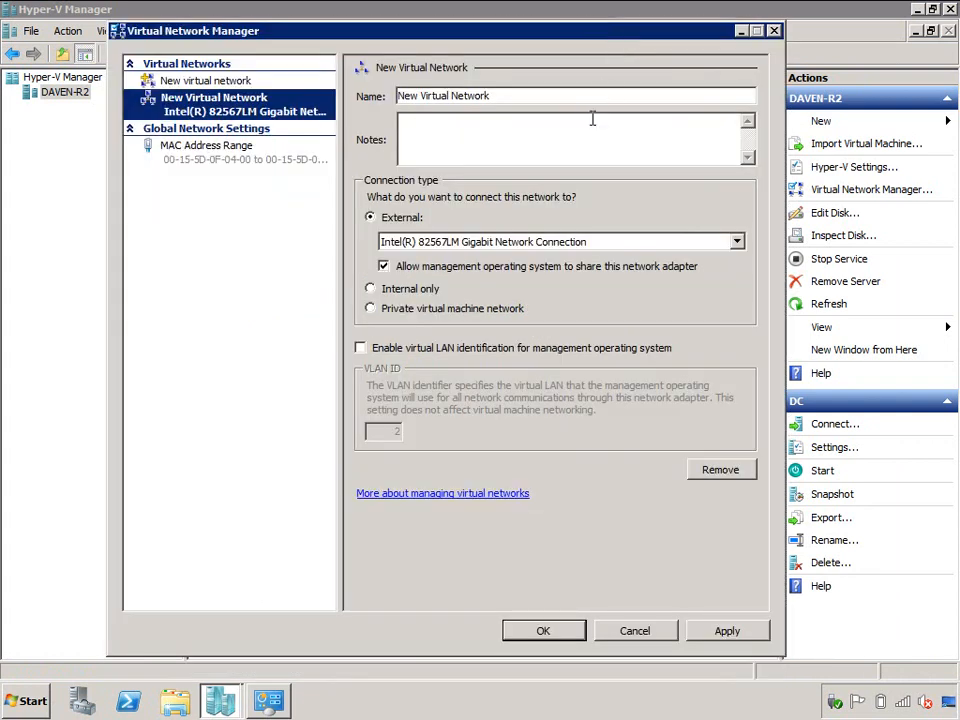
pyautogui.doubleClick(407, 95)
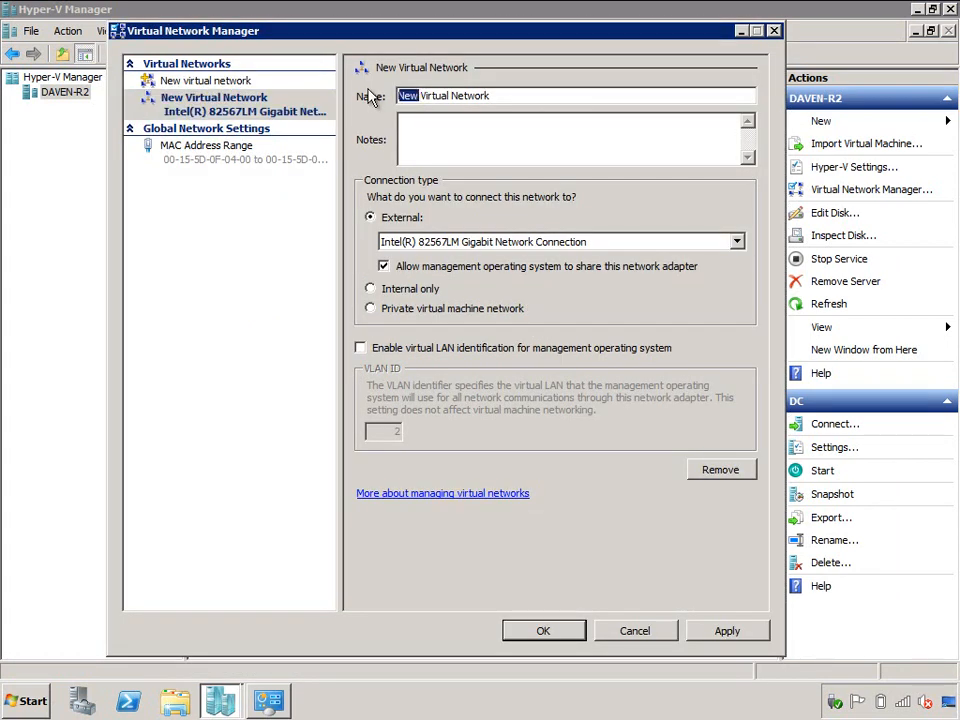
pyautogui.write('Demo')
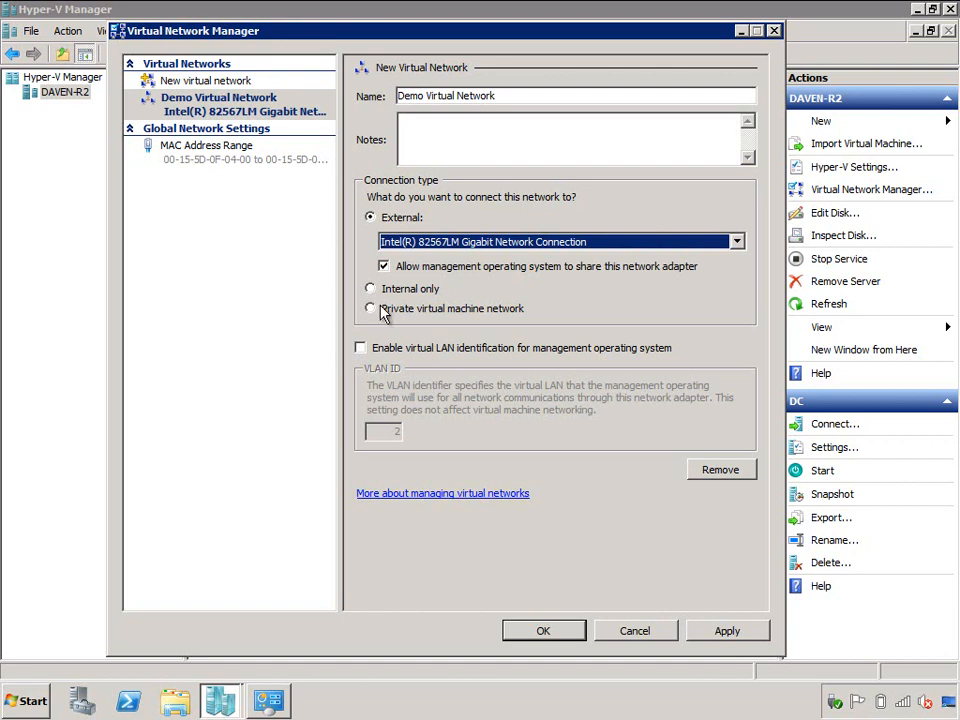
pyautogui.moveTo(540, 645)
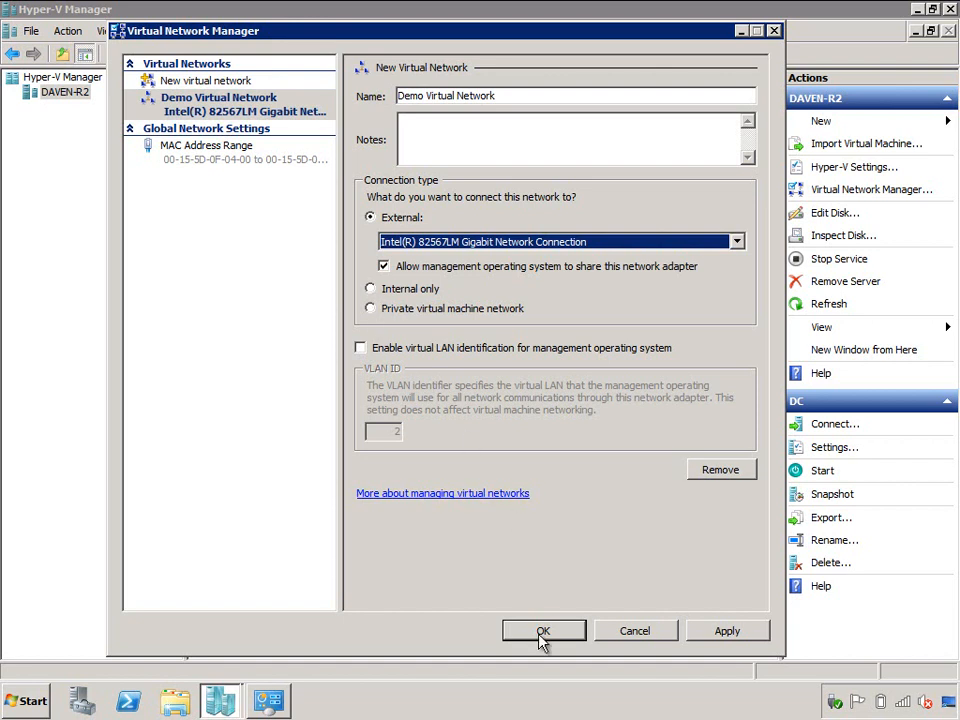
pyautogui.click(543, 630)
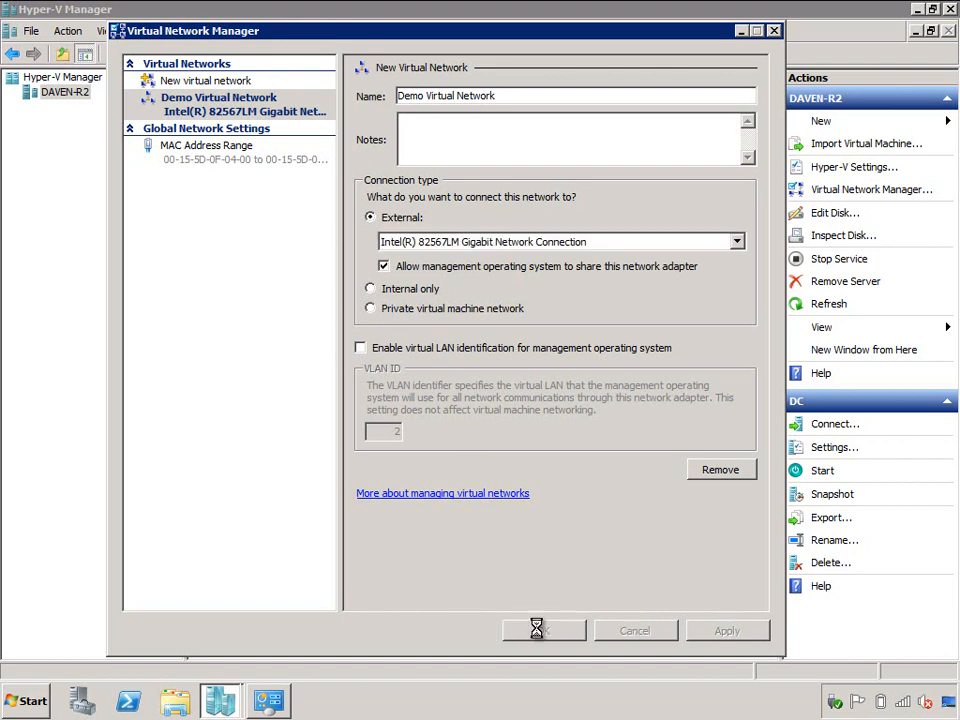
pyautogui.click(543, 630)
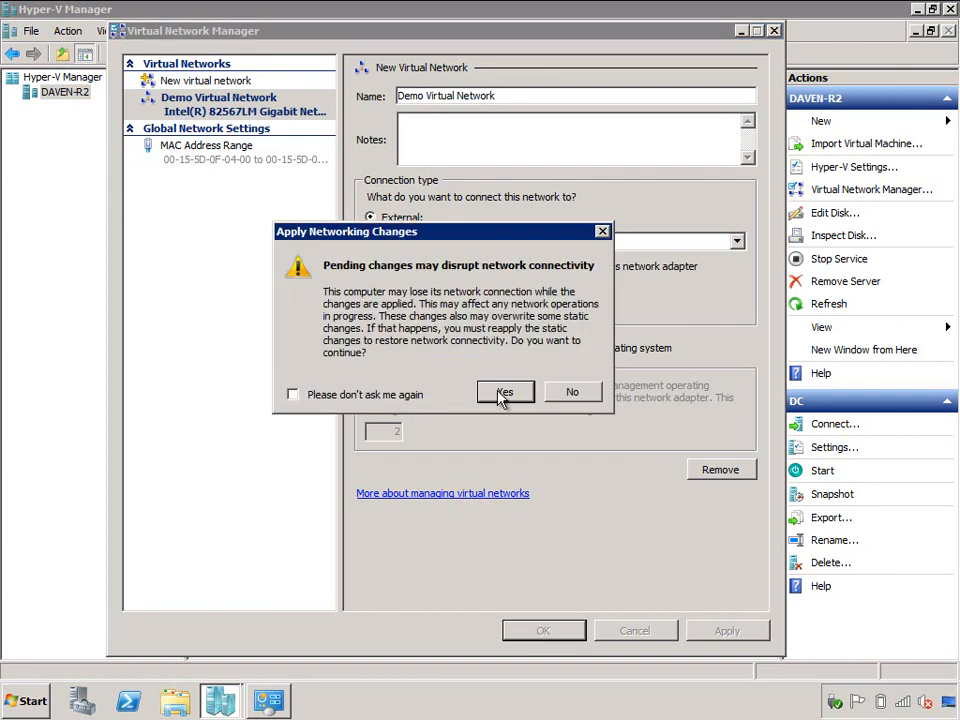
pyautogui.click(504, 391)
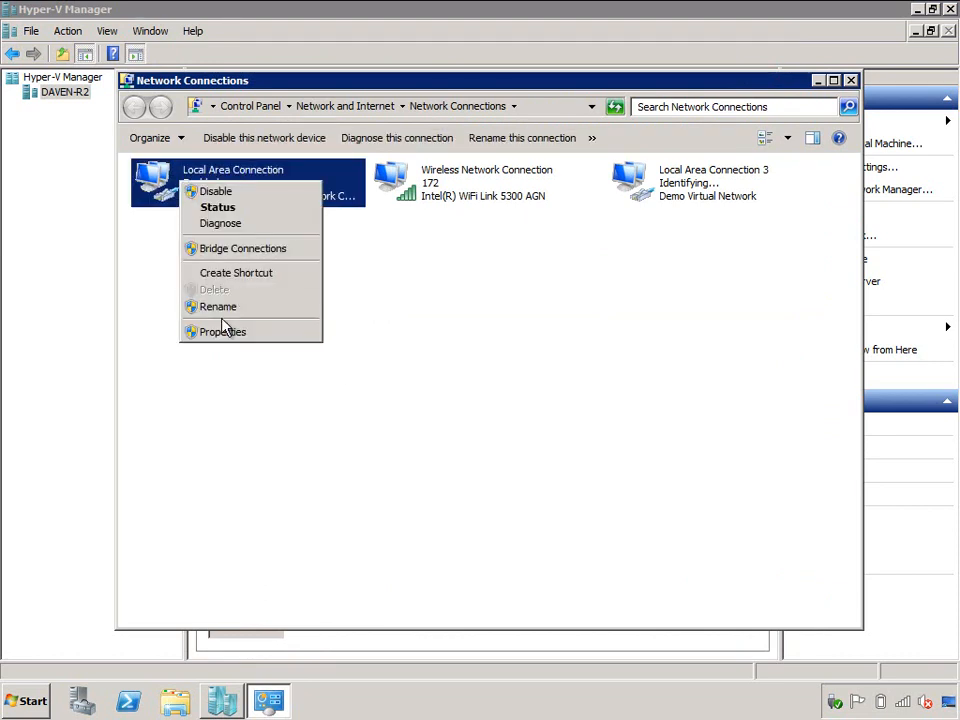
# Step: Check Local Area Connection 3's properties, then rename it Demo Virtual Network
pyautogui.click(222, 331)
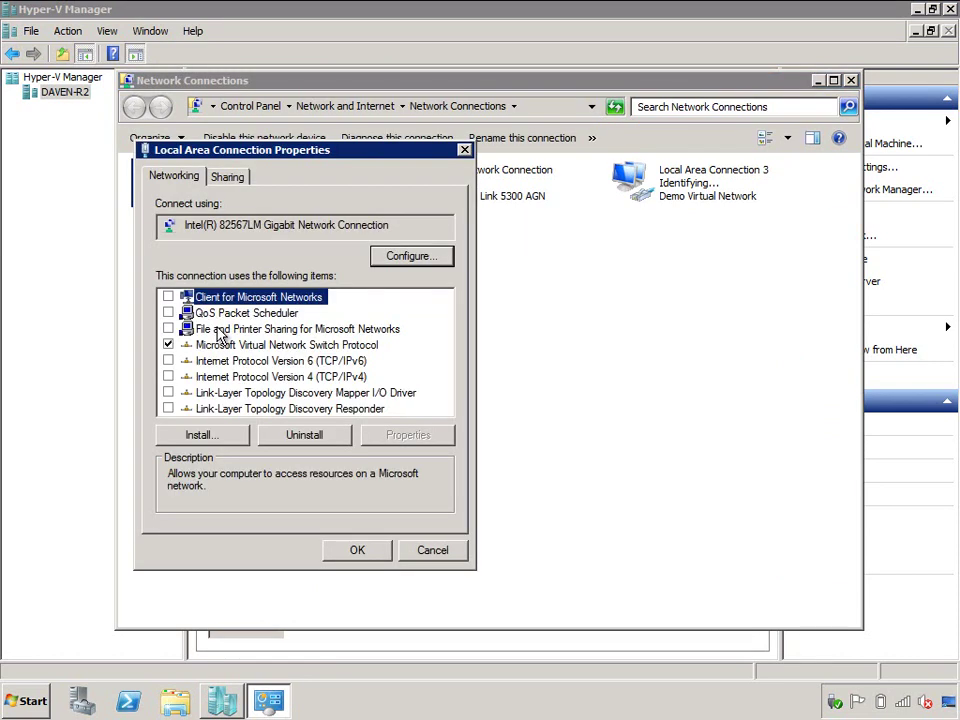
pyautogui.moveTo(305, 360)
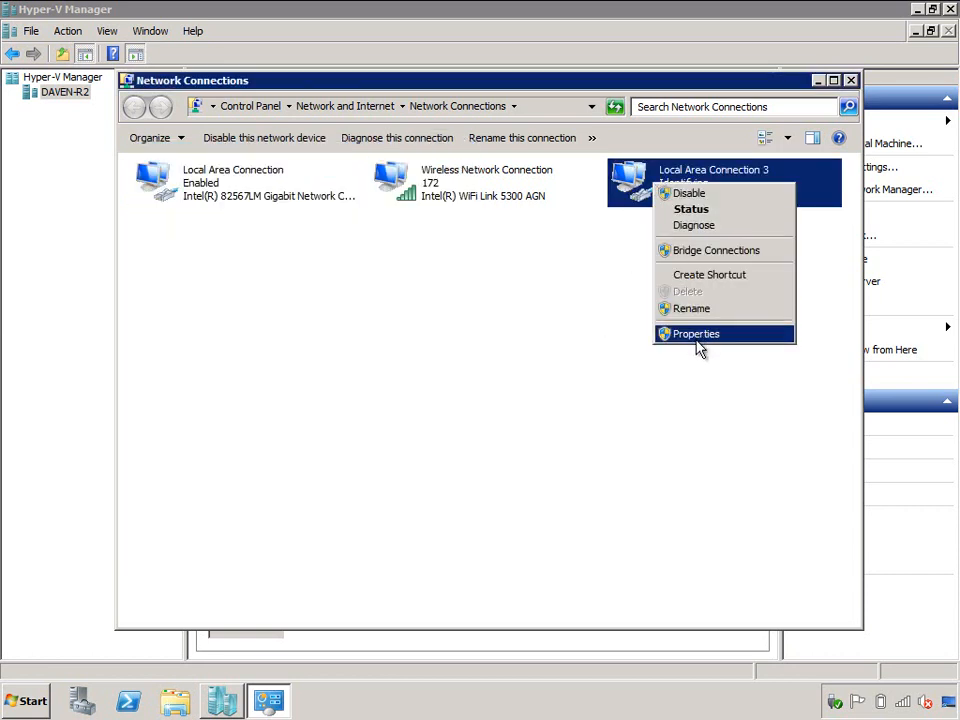
pyautogui.click(695, 333)
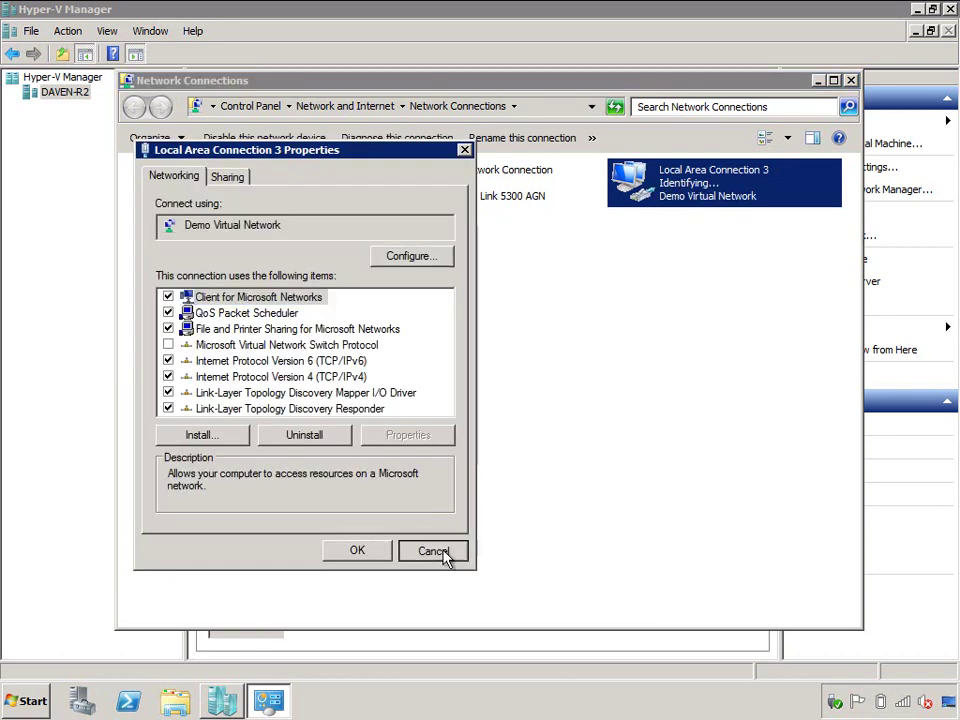
pyautogui.click(433, 551)
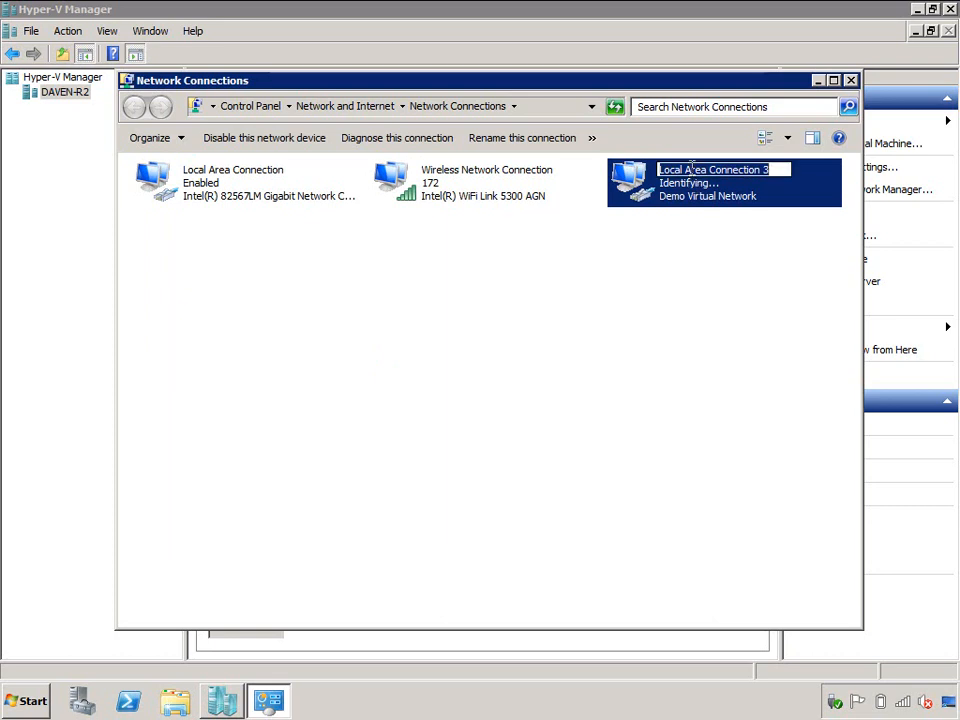
pyautogui.write('Demo')
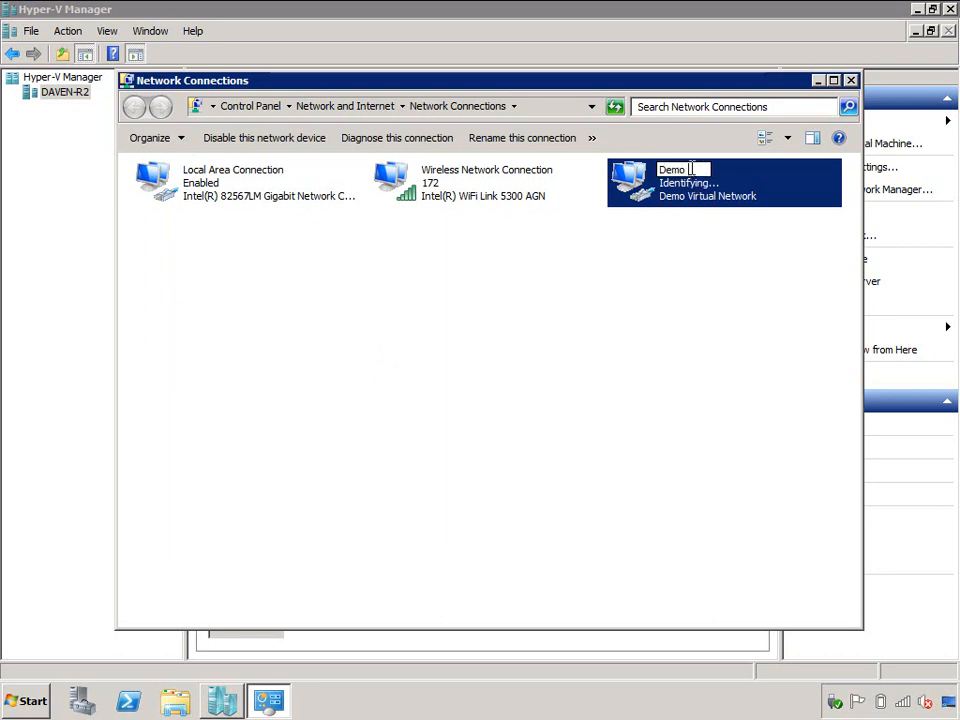
pyautogui.write('V')
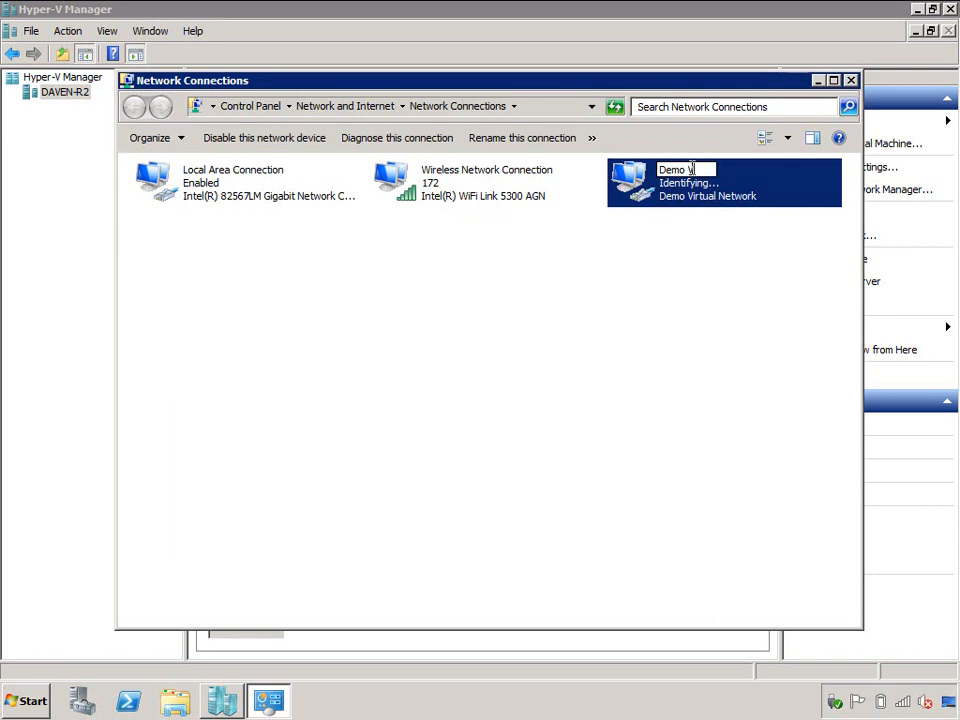
pyautogui.write('irtual Network')
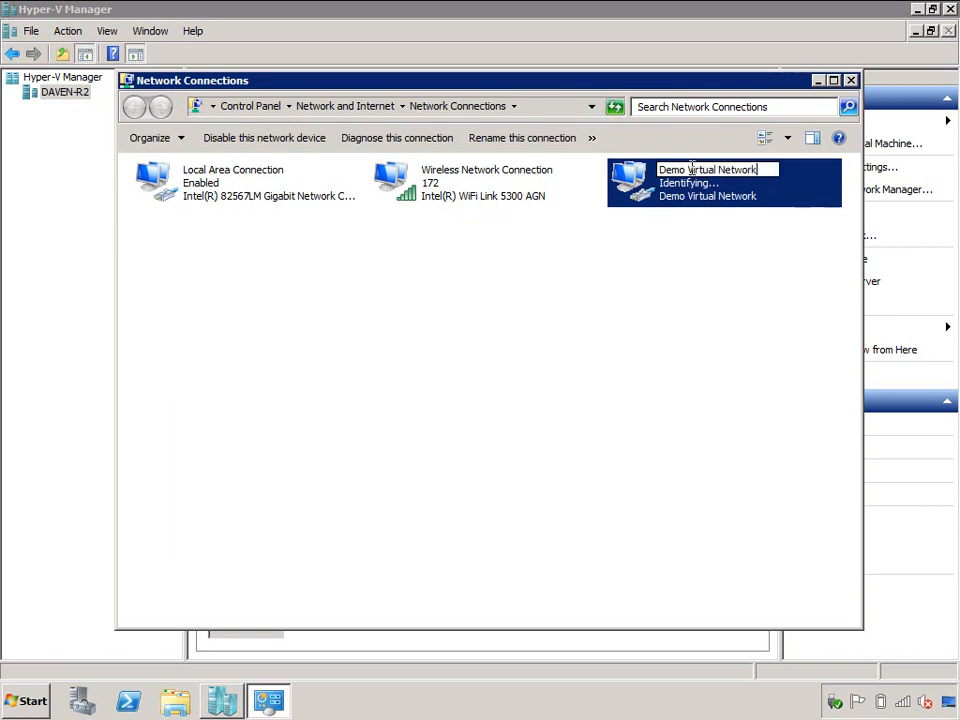
pyautogui.click(640, 293)
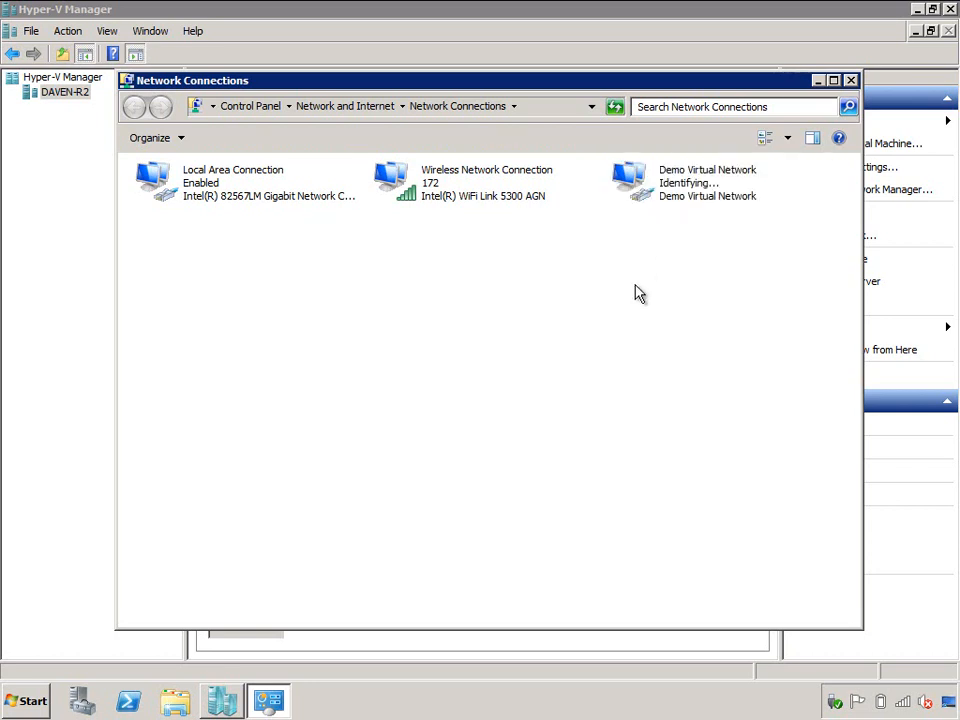
pyautogui.click(486, 182)
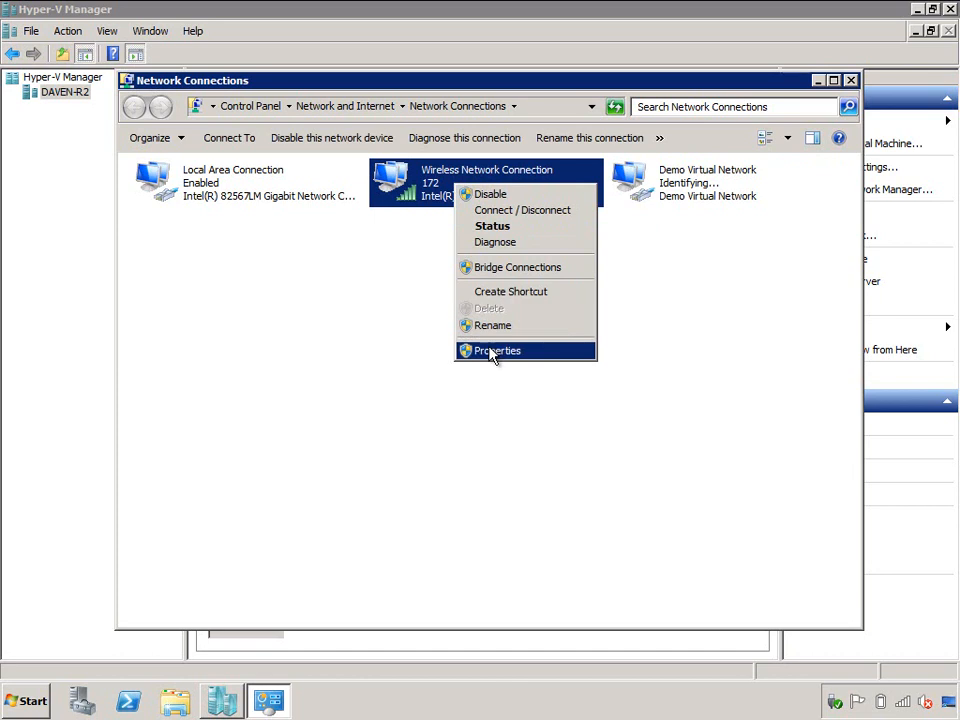
# Step: Enable Internet Connection Sharing on the Wireless Network Connection
pyautogui.click(497, 350)
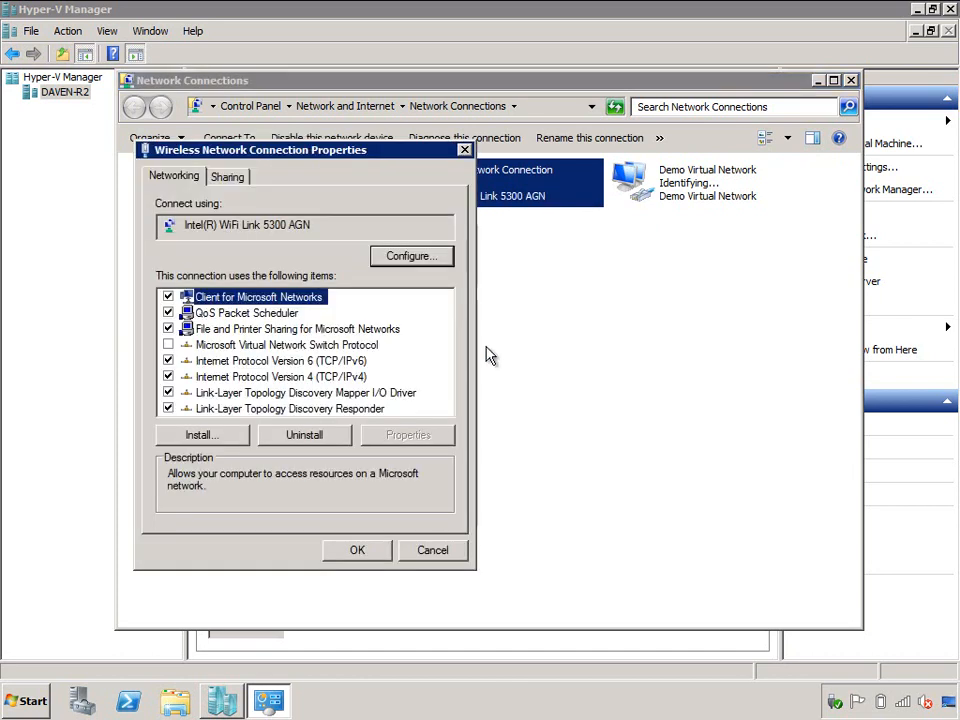
pyautogui.click(227, 176)
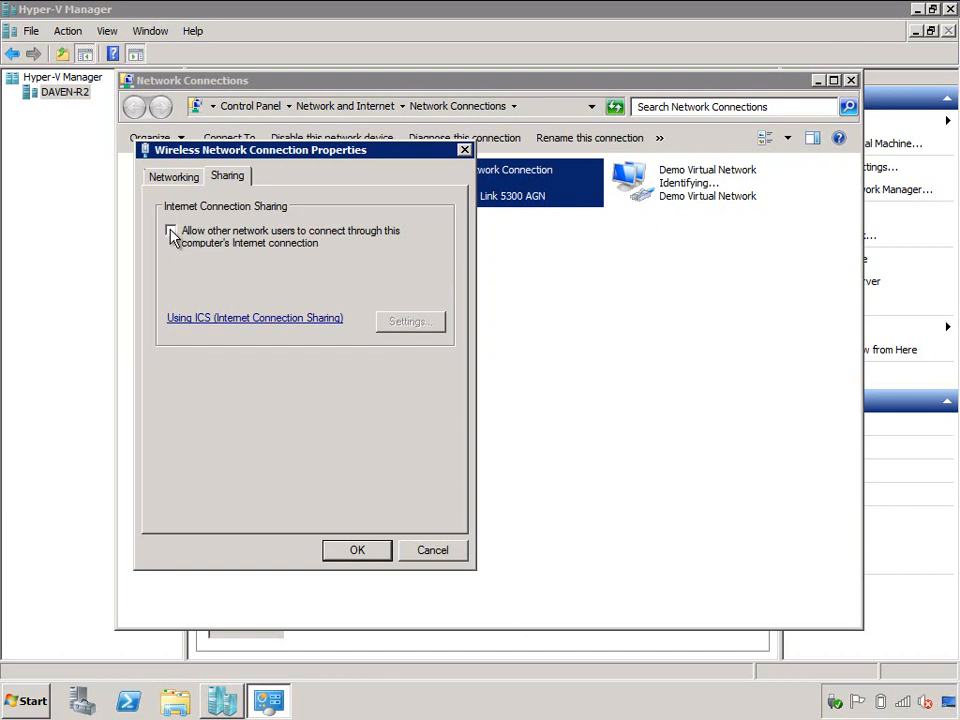
pyautogui.click(170, 229)
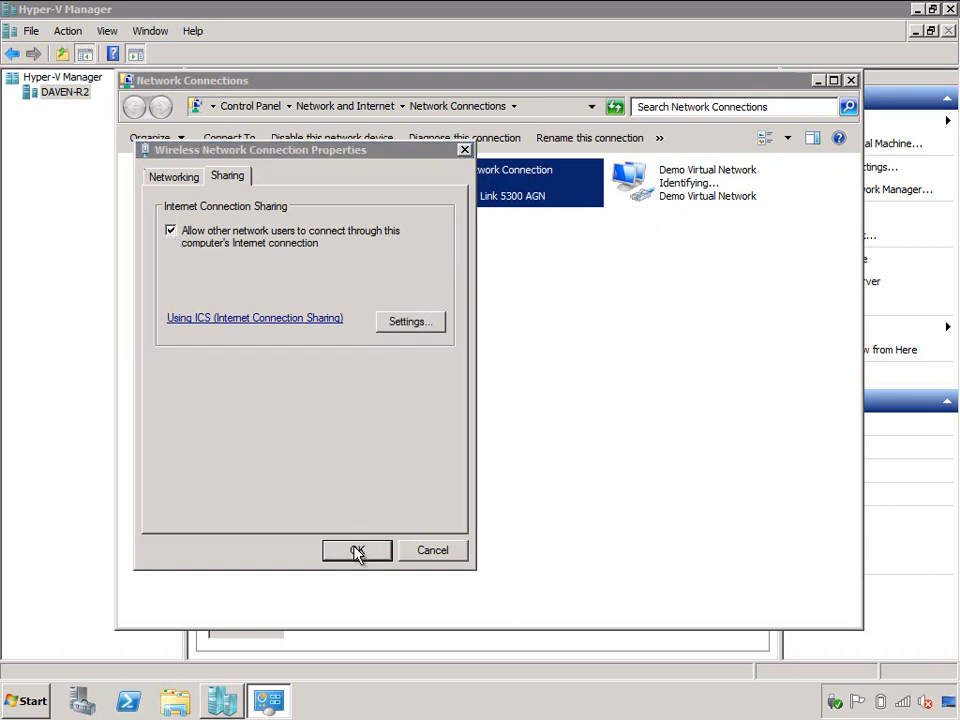
pyautogui.click(356, 551)
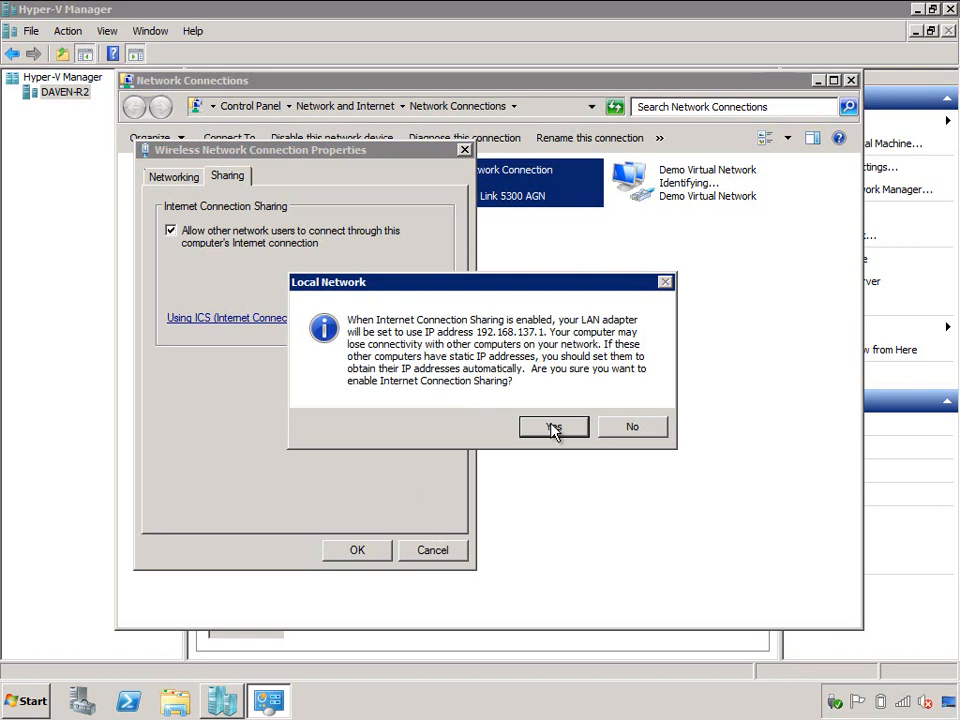
pyautogui.click(553, 427)
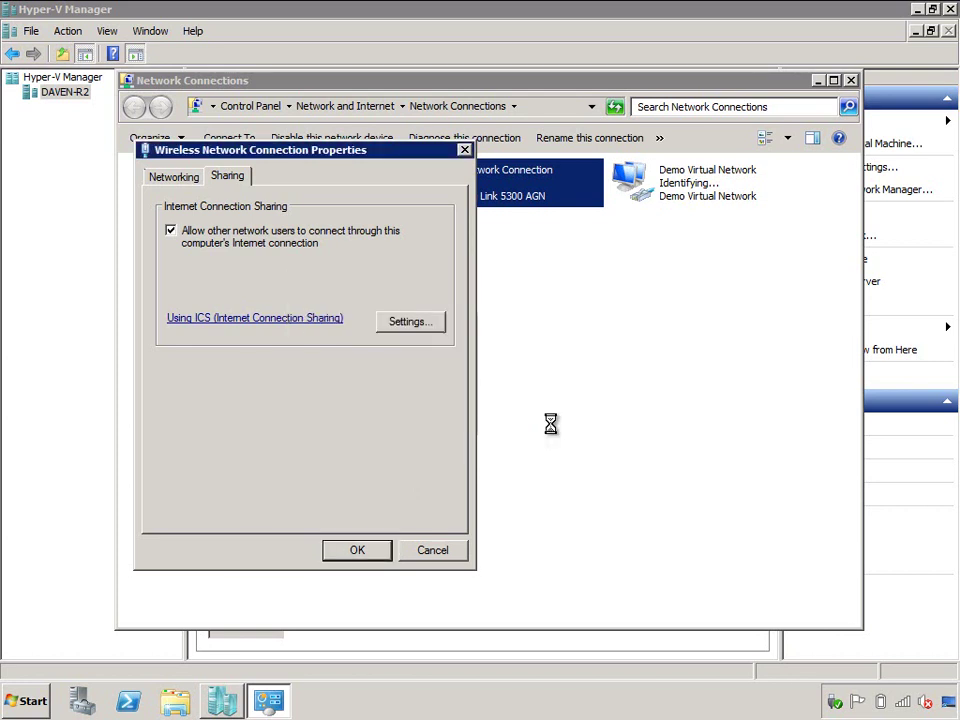
pyautogui.click(356, 550)
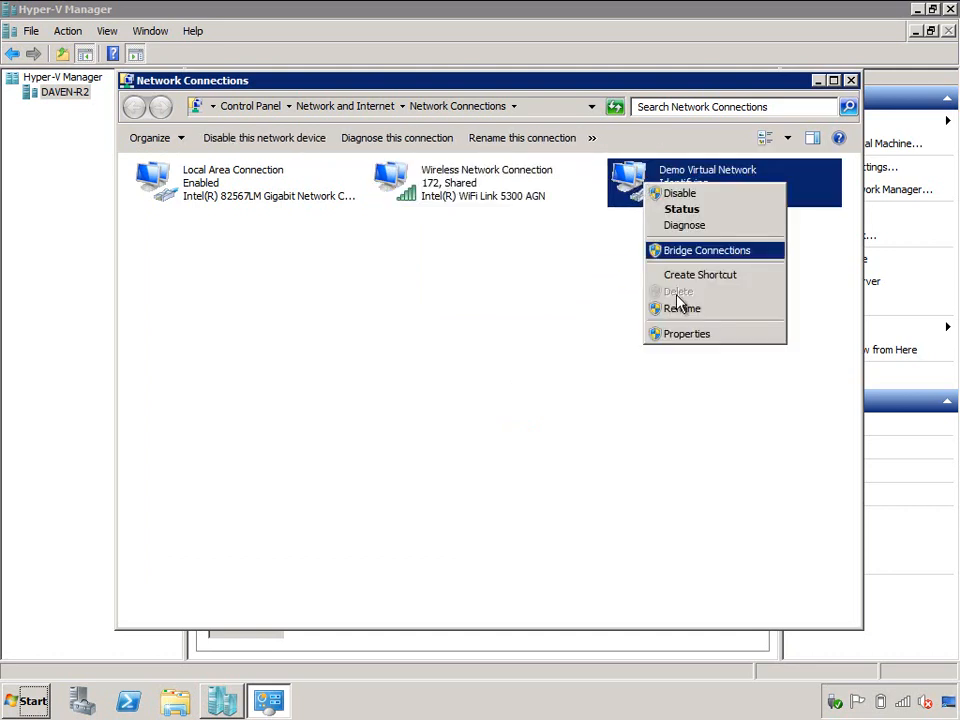
# Step: Give Demo Virtual Network static IP 192.168.137.1, mask 255.255.255.0, and close Network Connections
pyautogui.click(687, 333)
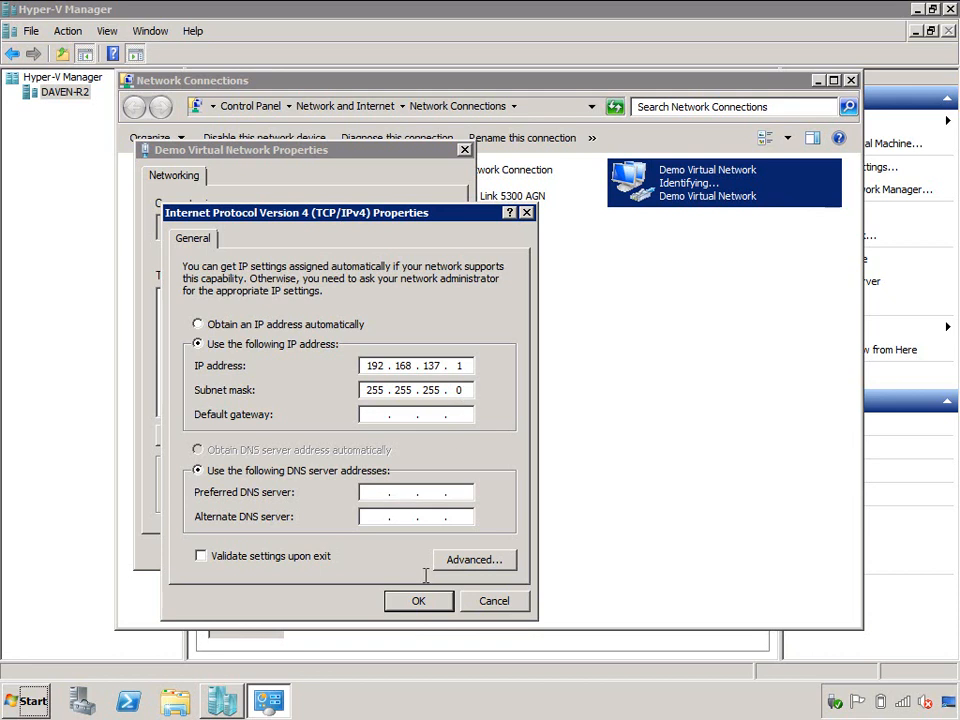
pyautogui.click(419, 600)
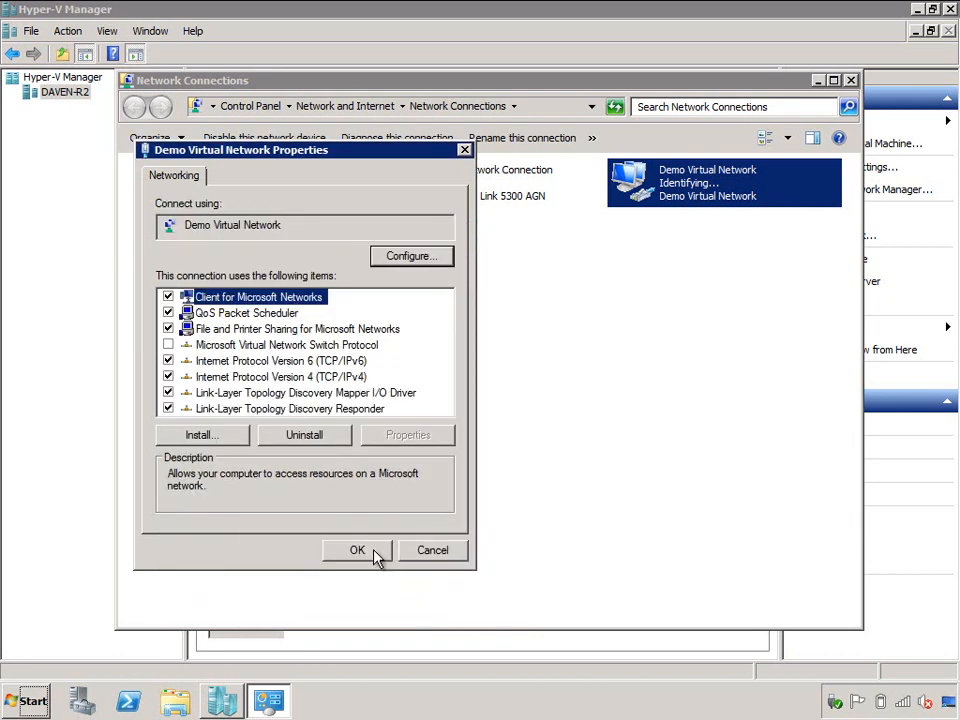
pyautogui.click(357, 550)
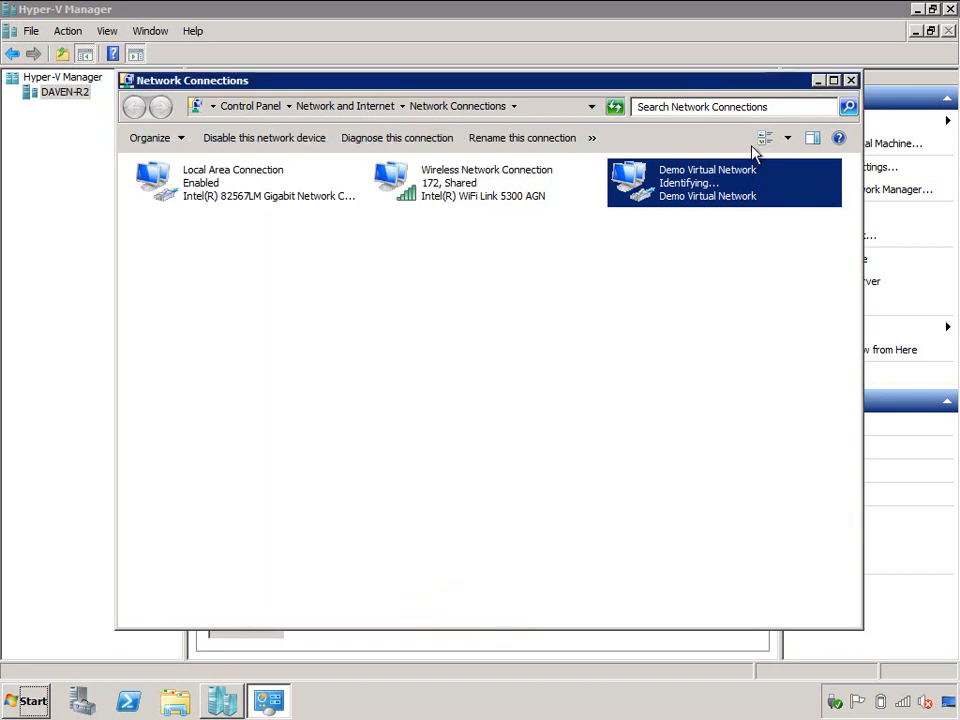
pyautogui.click(851, 80)
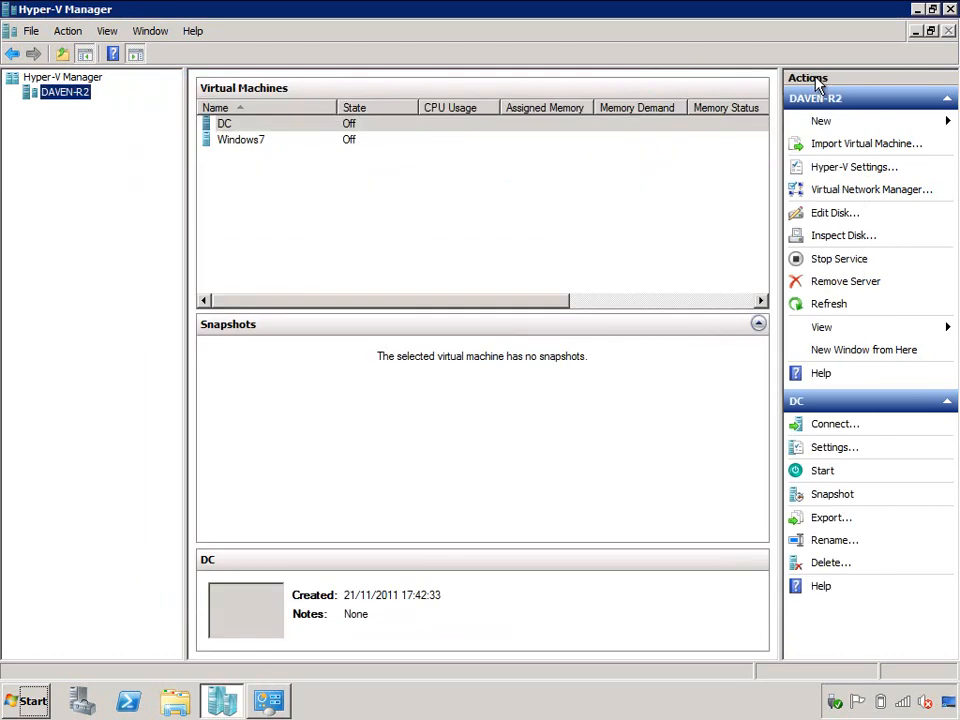
# Step: On the DC VM, set Local Area Connection to 192.168.137.100, gateway 192.168.137.1, DNS 192.168.137.100
pyautogui.click(224, 123)
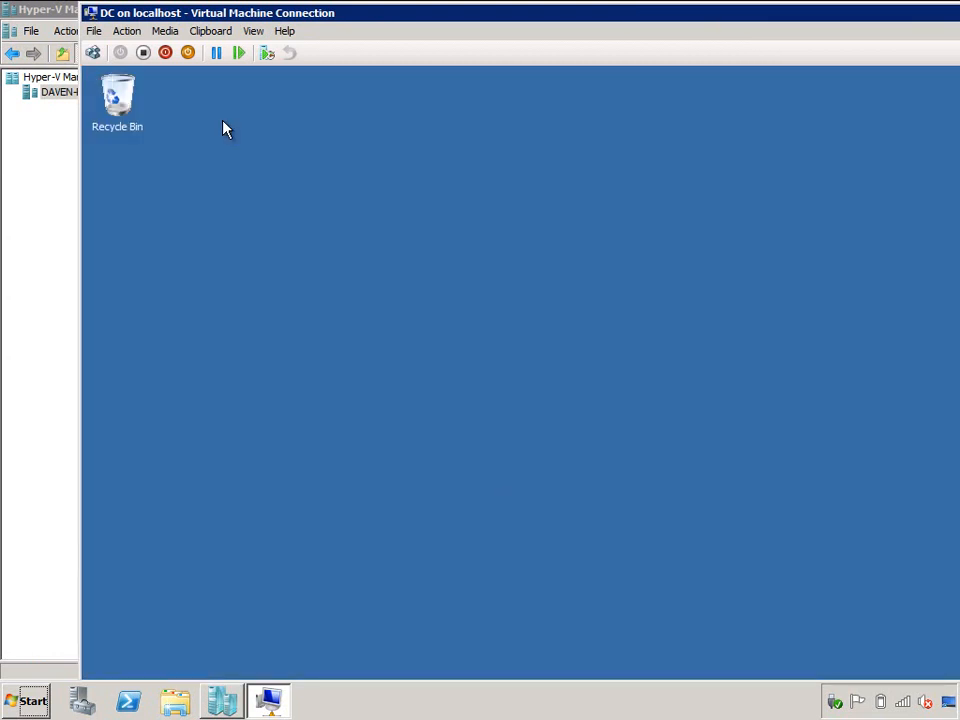
pyautogui.moveTo(247, 13)
pyautogui.write('ncpa.co')
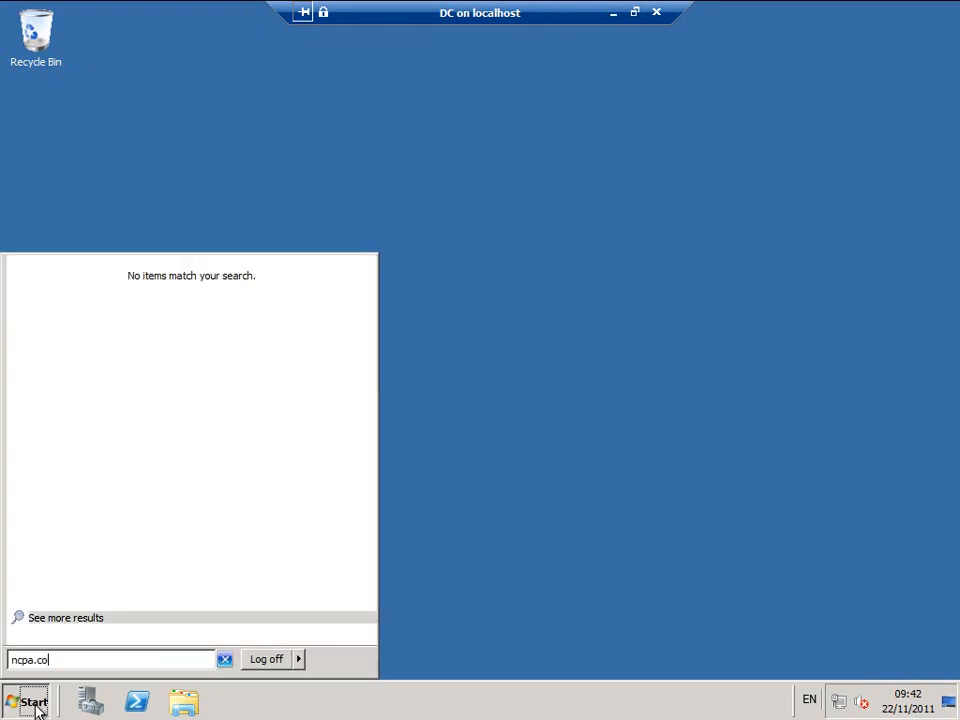
pyautogui.press('Return')
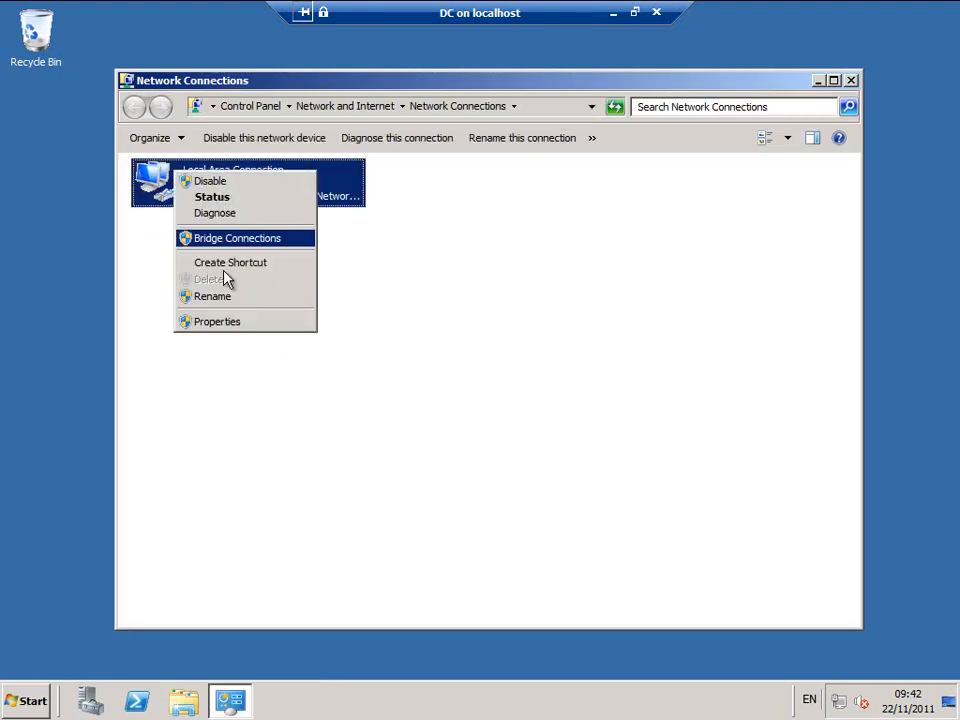
pyautogui.click(217, 321)
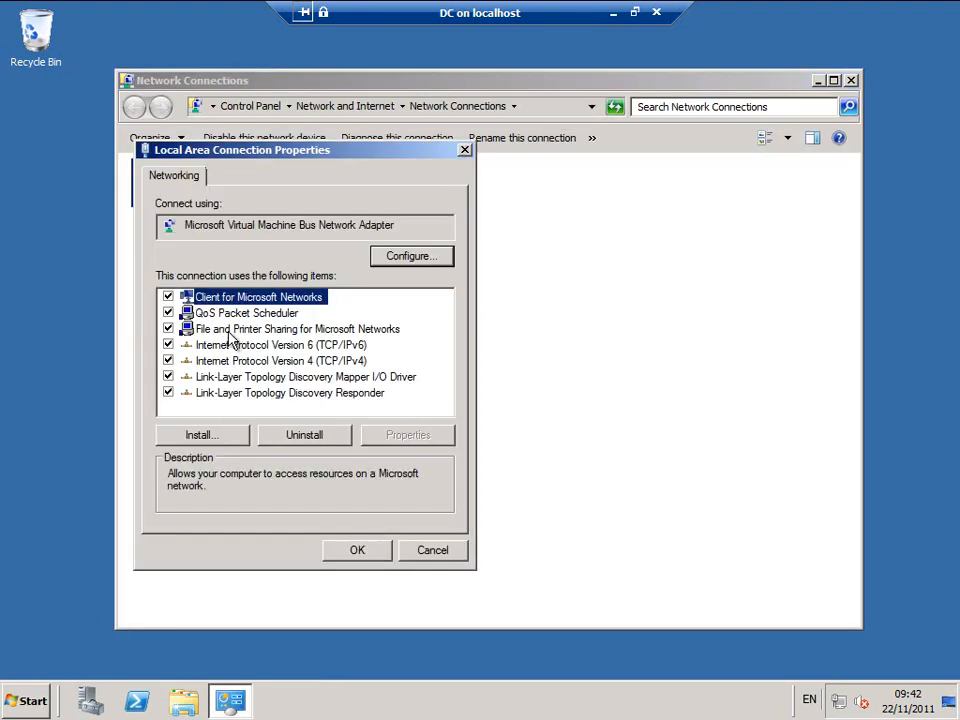
pyautogui.doubleClick(285, 360)
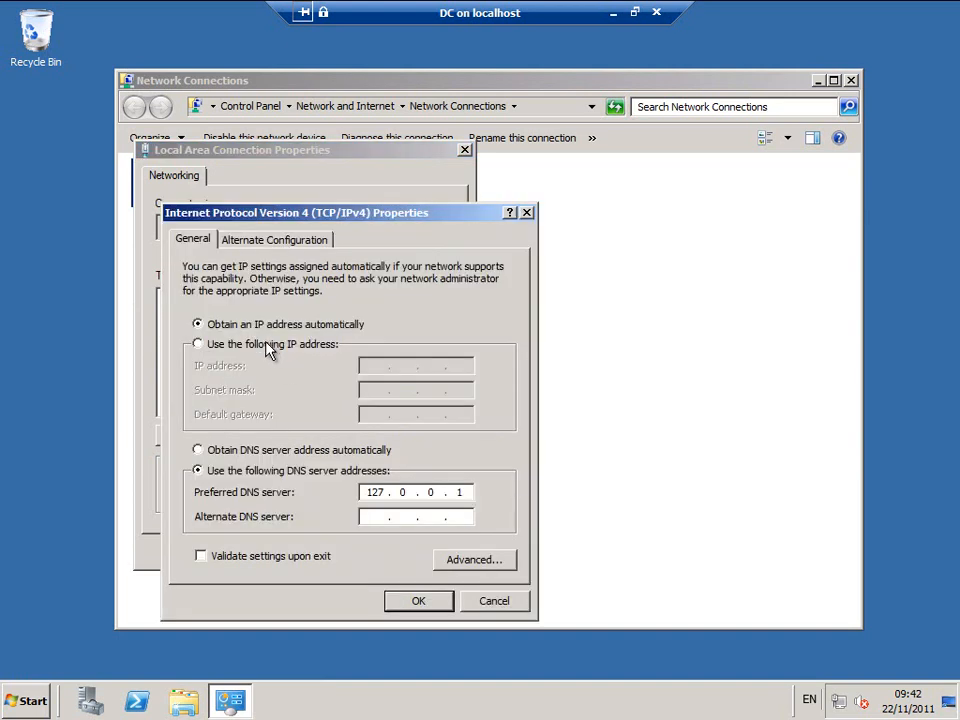
pyautogui.click(198, 343)
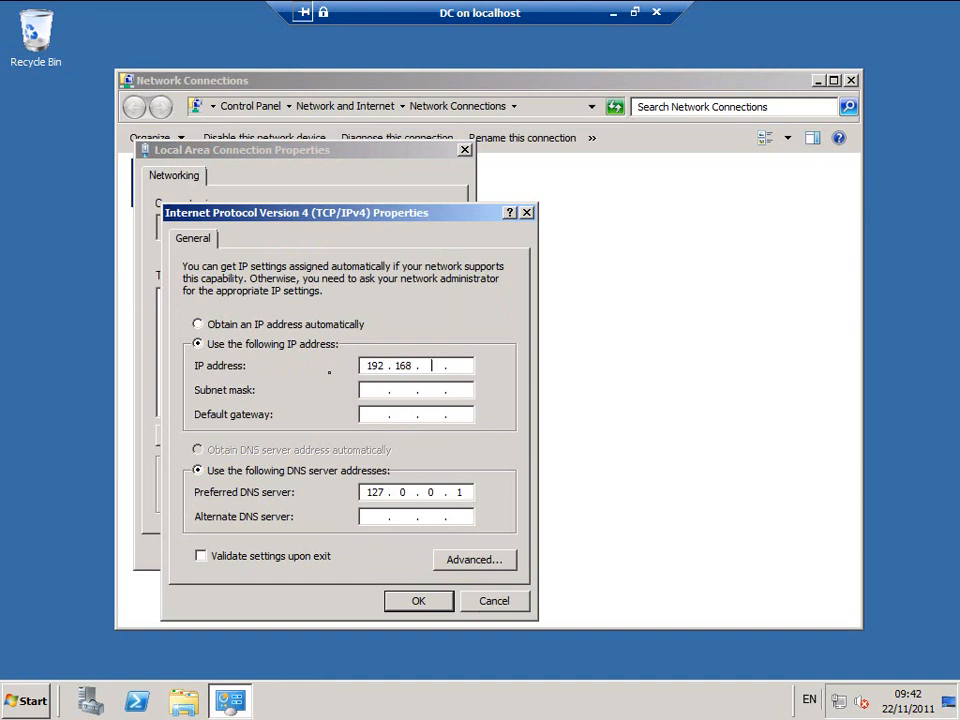
pyautogui.write('137')
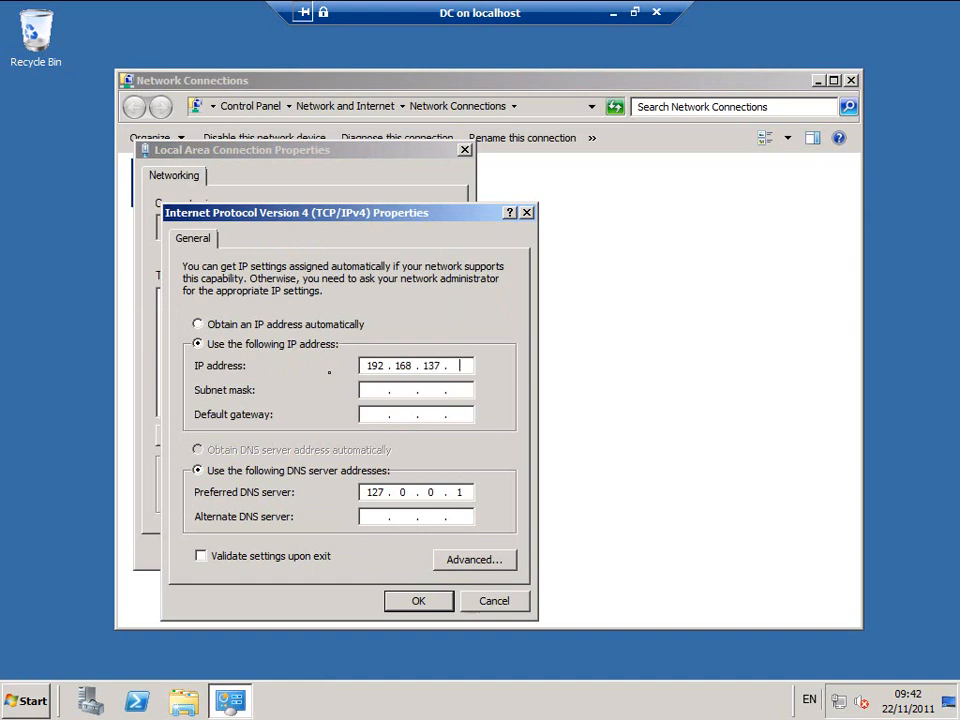
pyautogui.write('100')
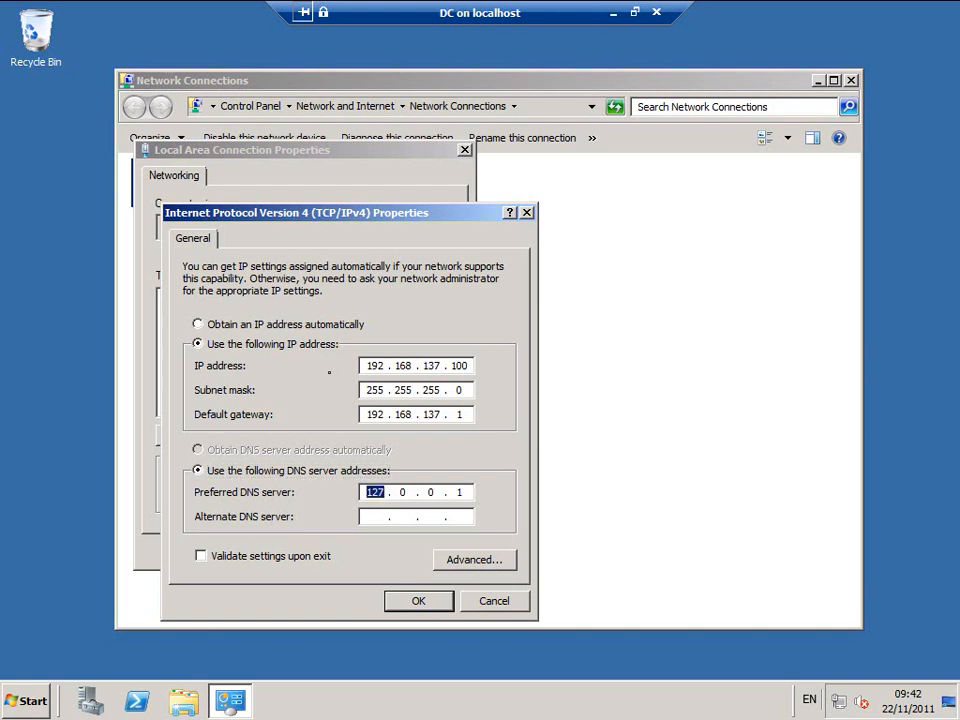
pyautogui.write('192.168.1.1')
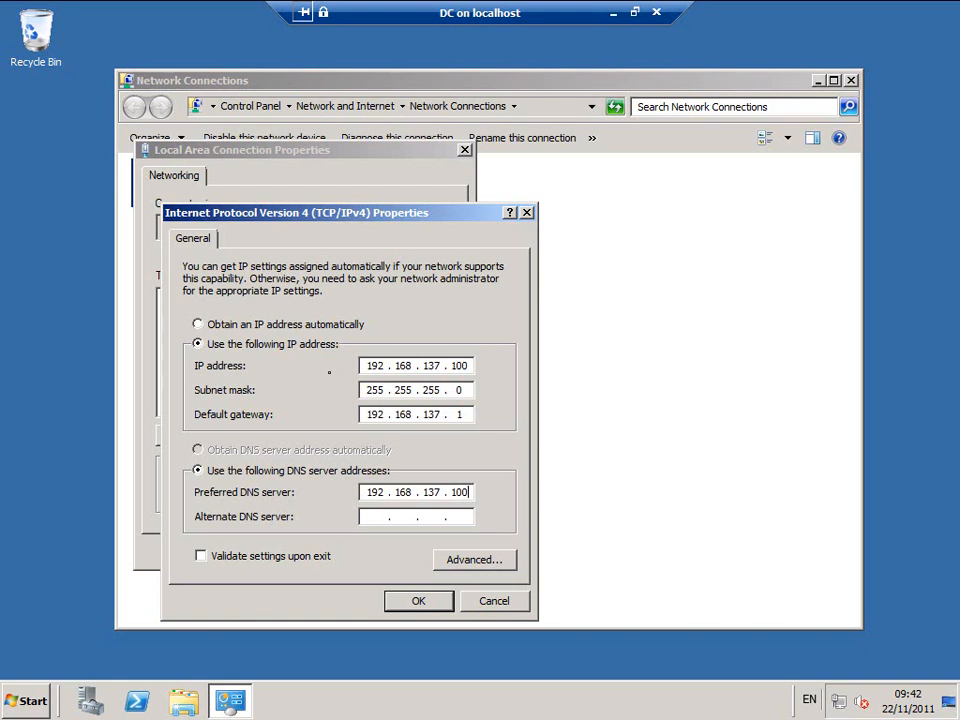
pyautogui.click(418, 600)
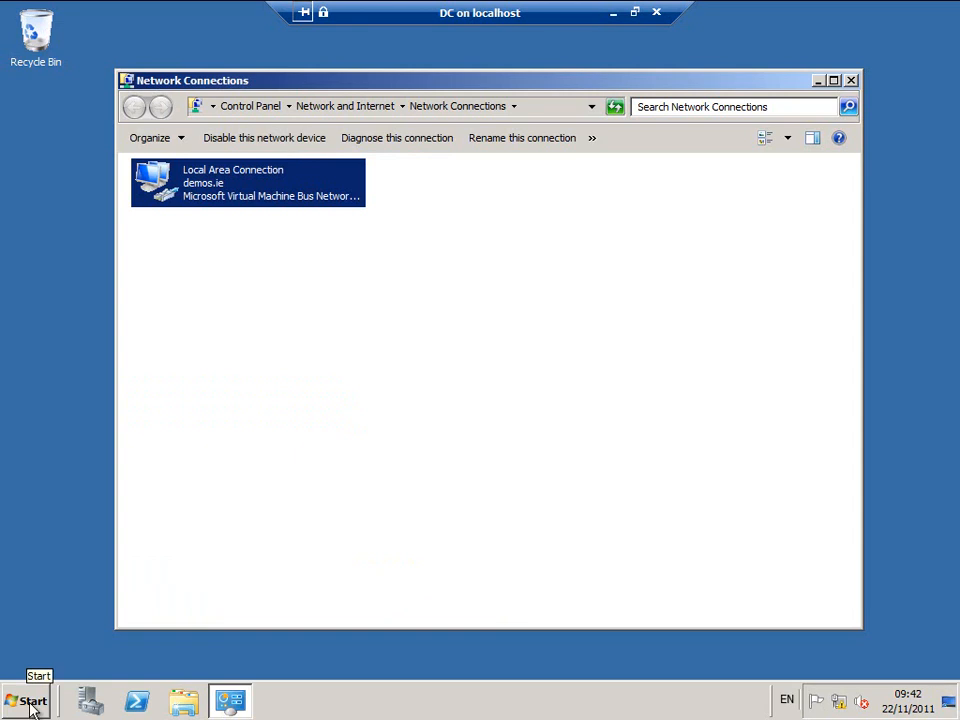
# Step: Open DNS Manager and review the DC server's forwarders (192.168.137.1) without changes
pyautogui.click(30, 701)
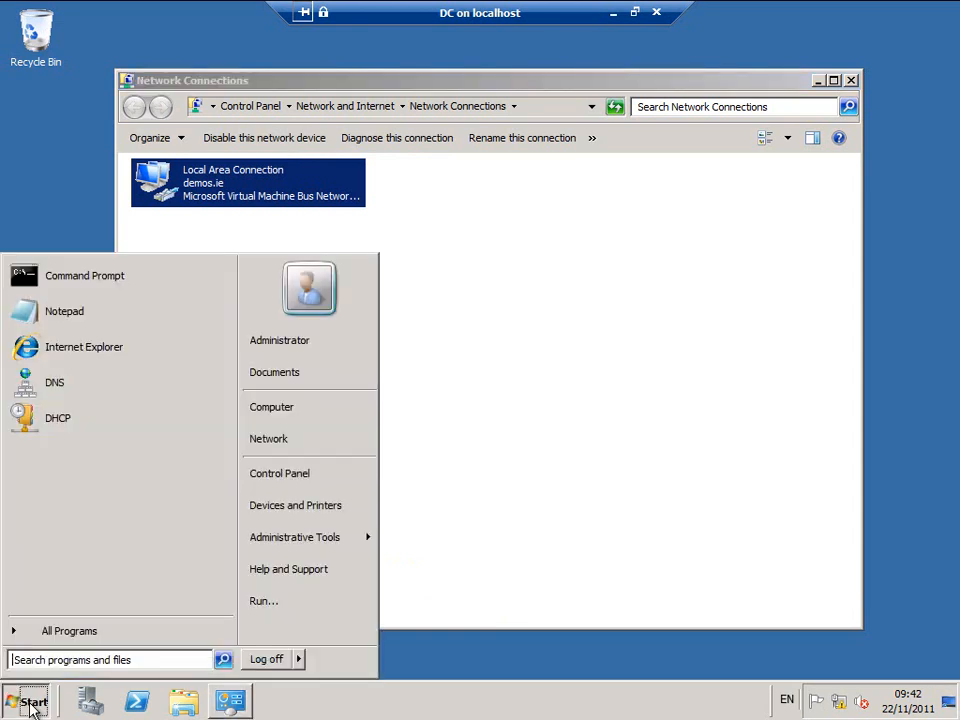
pyautogui.moveTo(54, 382)
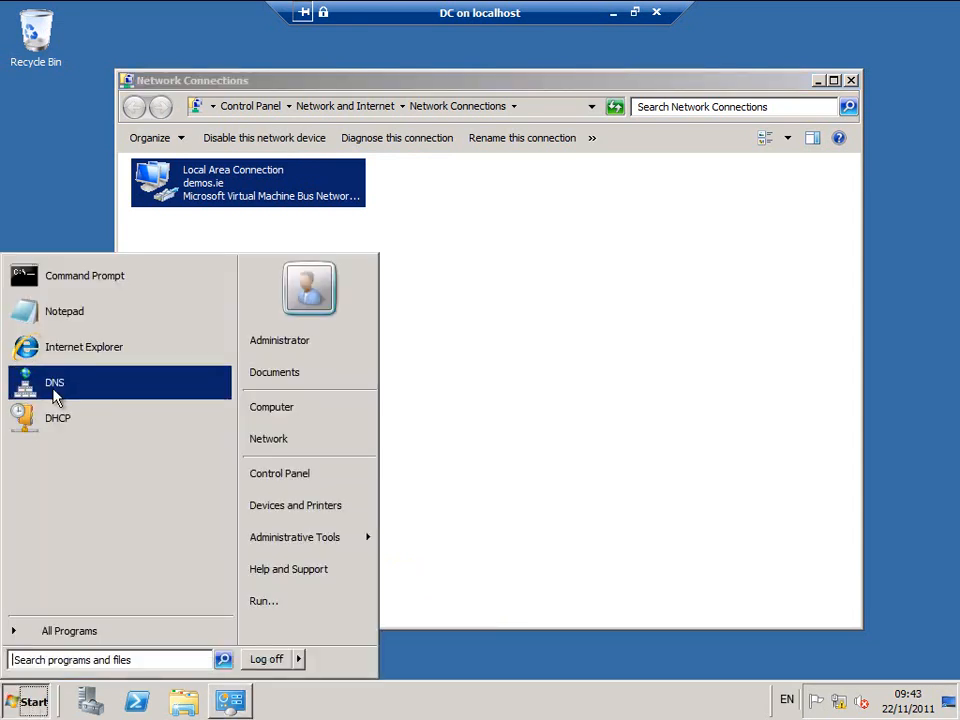
pyautogui.click(54, 382)
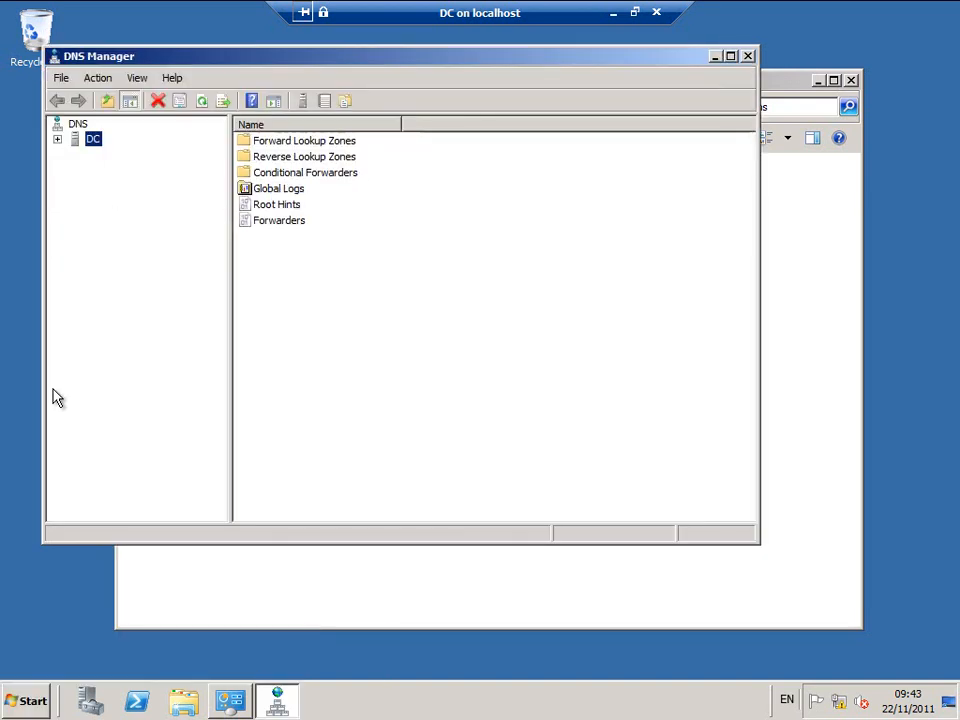
pyautogui.click(58, 138)
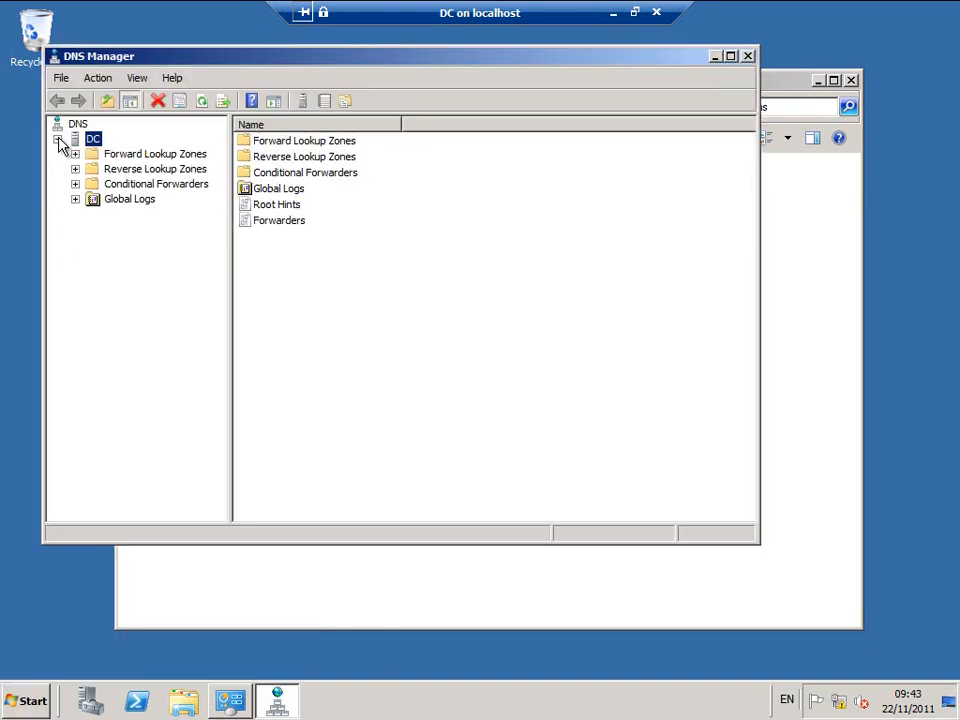
pyautogui.click(58, 138)
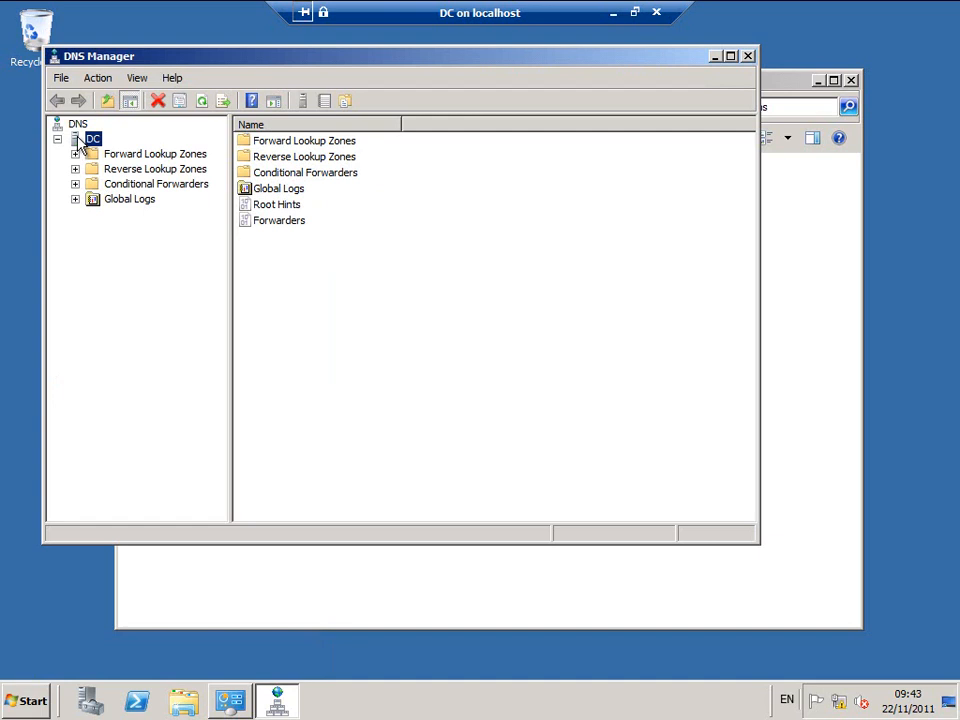
pyautogui.rightClick(93, 135)
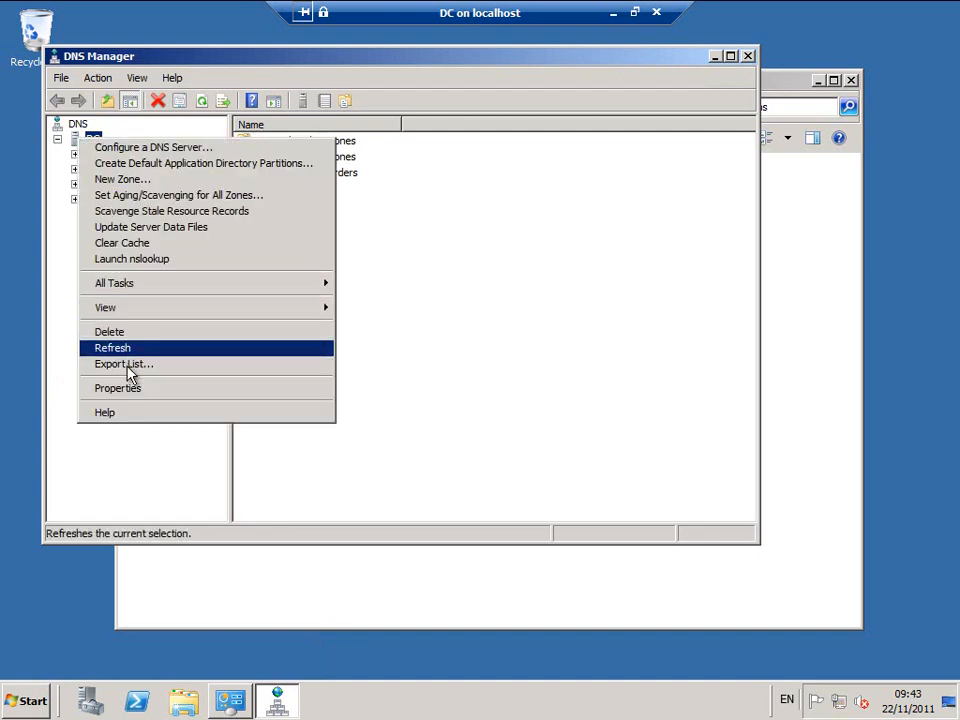
pyautogui.click(112, 347)
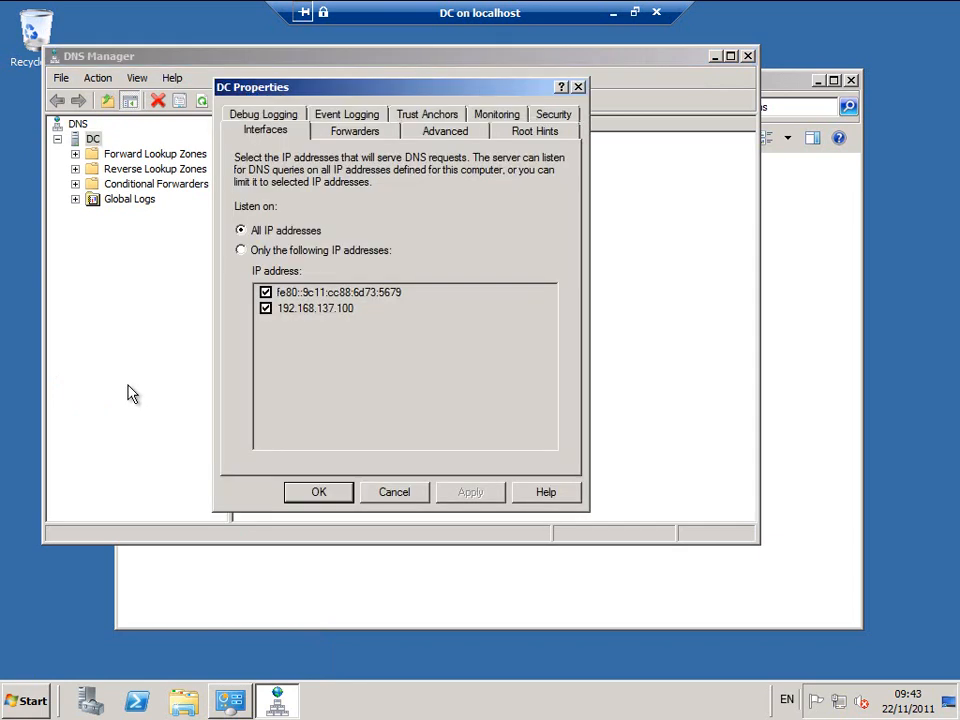
pyautogui.click(355, 131)
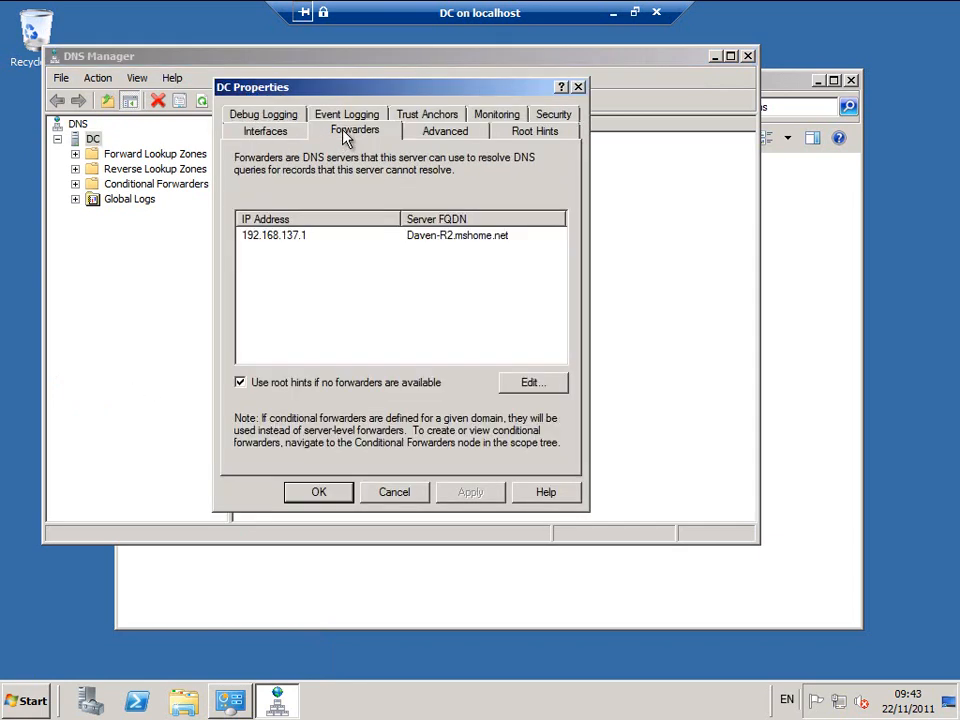
pyautogui.moveTo(345, 160)
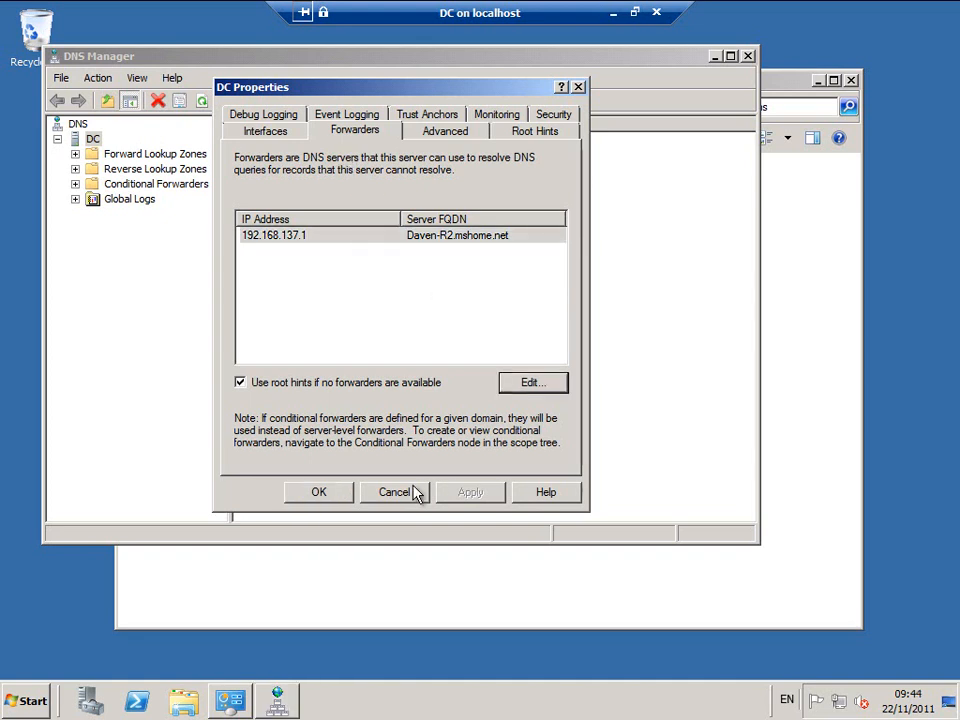
pyautogui.click(393, 491)
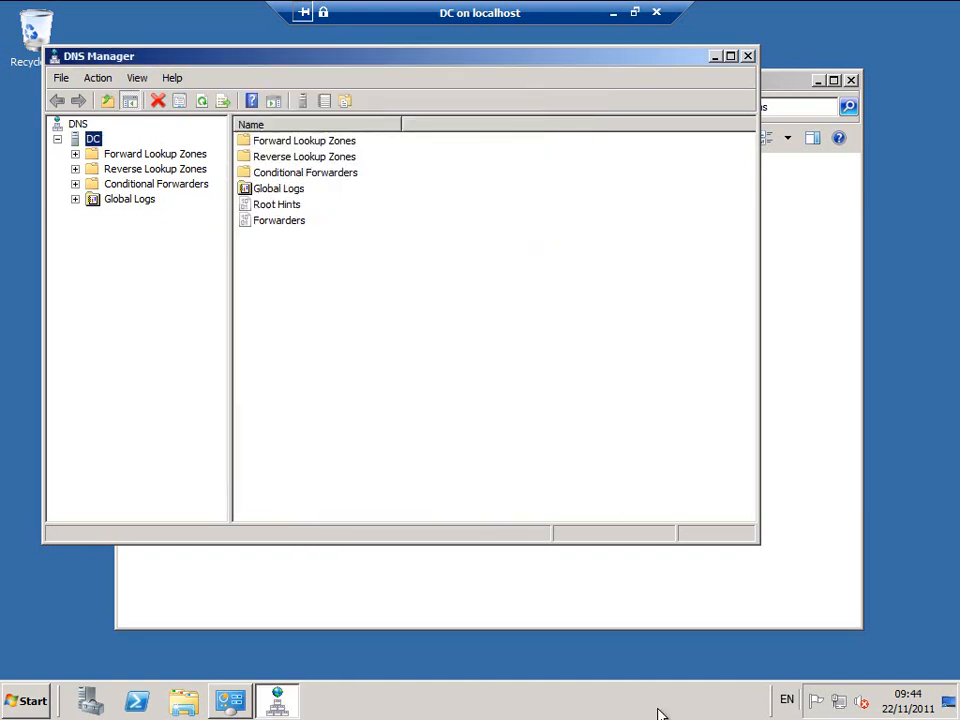
pyautogui.moveTo(647, 28)
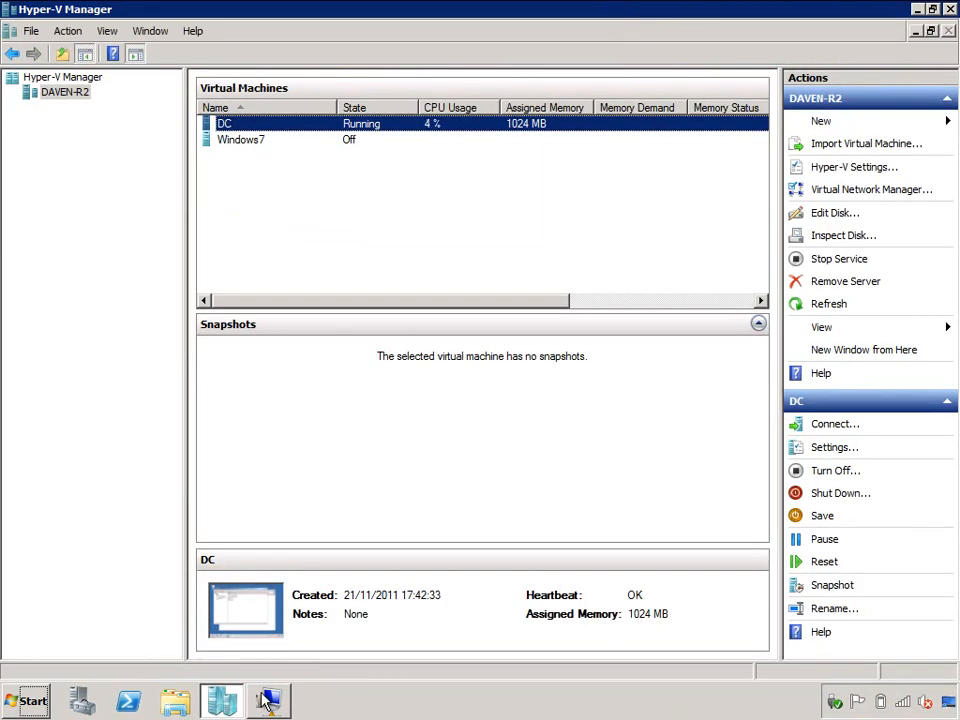
# Step: On the host, add gateway 192.168.137.1 and DNS 192.168.137.100 to Demo Virtual Network
pyautogui.click(25, 700)
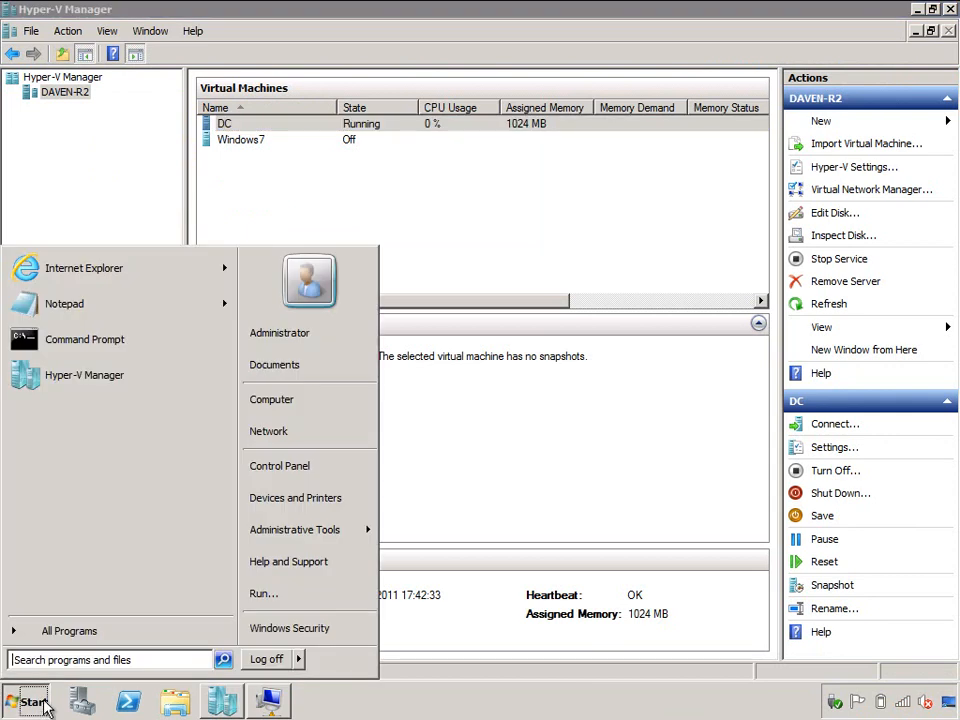
pyautogui.write('ncpa')
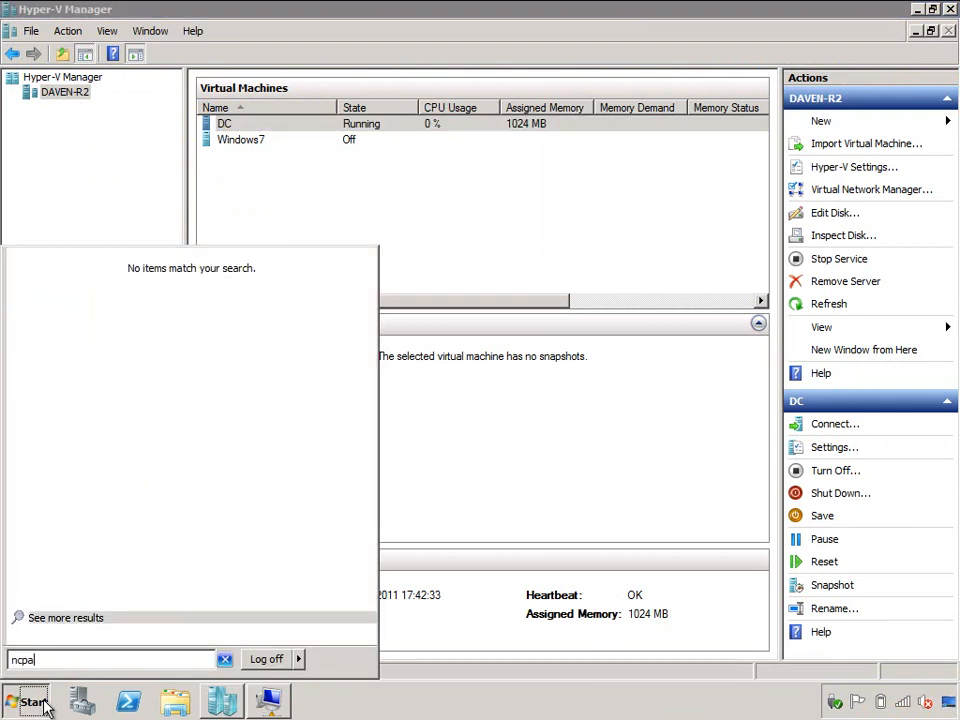
pyautogui.press('Return')
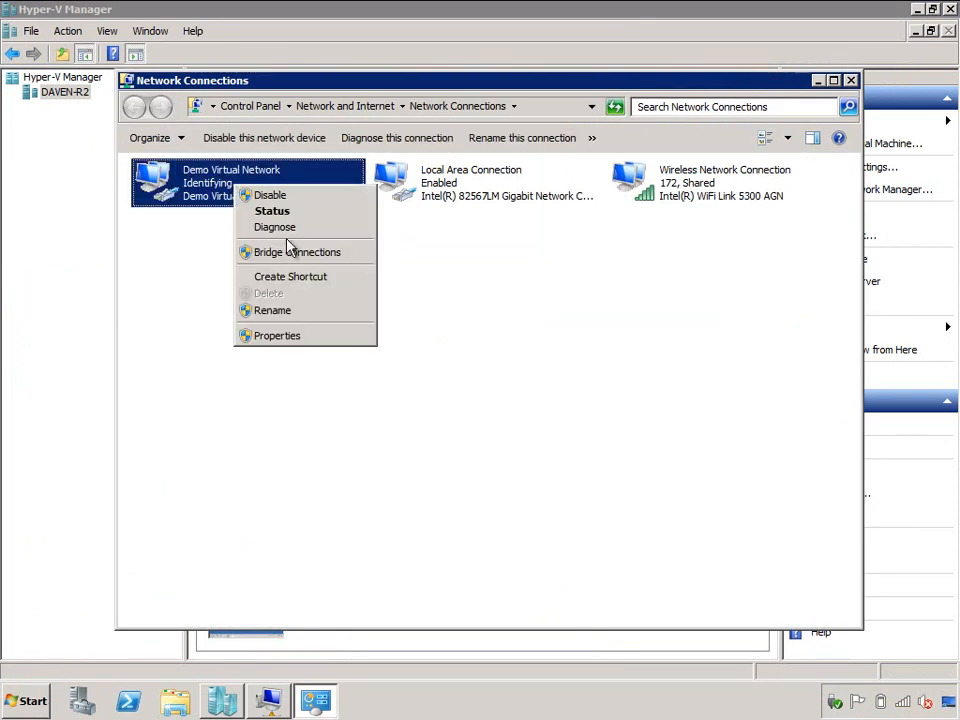
pyautogui.click(277, 335)
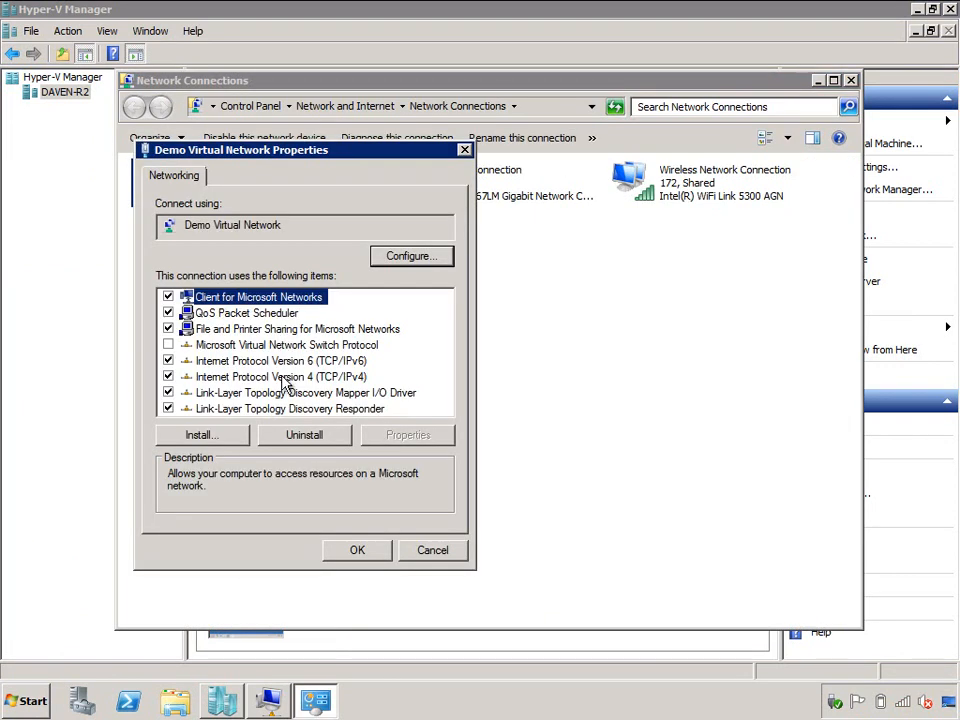
pyautogui.click(407, 434)
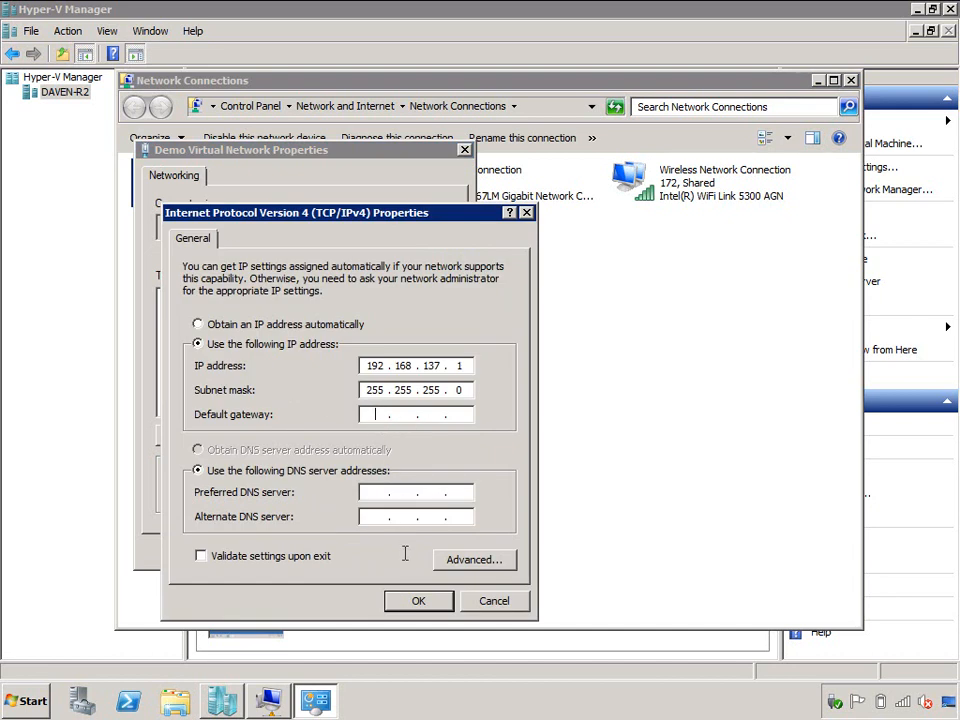
pyautogui.moveTo(405, 560)
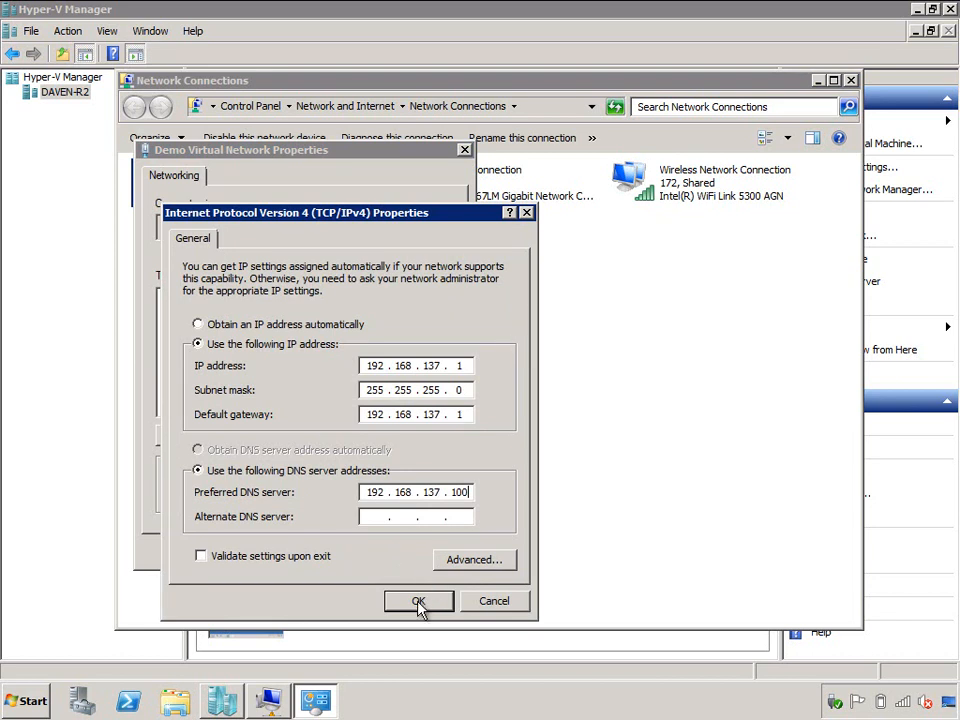
pyautogui.click(418, 601)
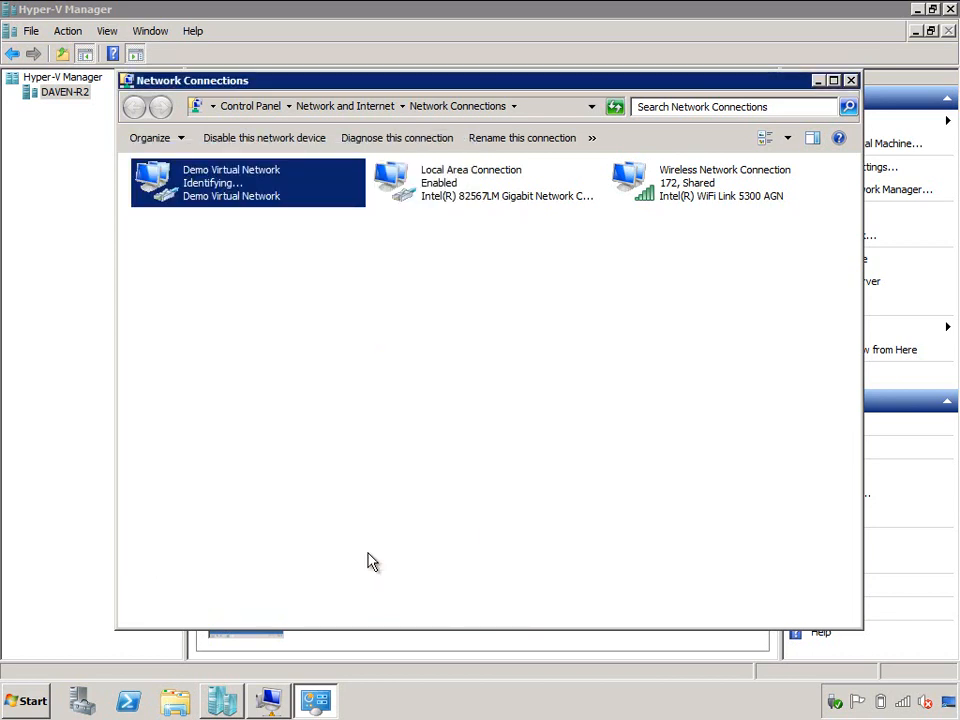
pyautogui.click(850, 80)
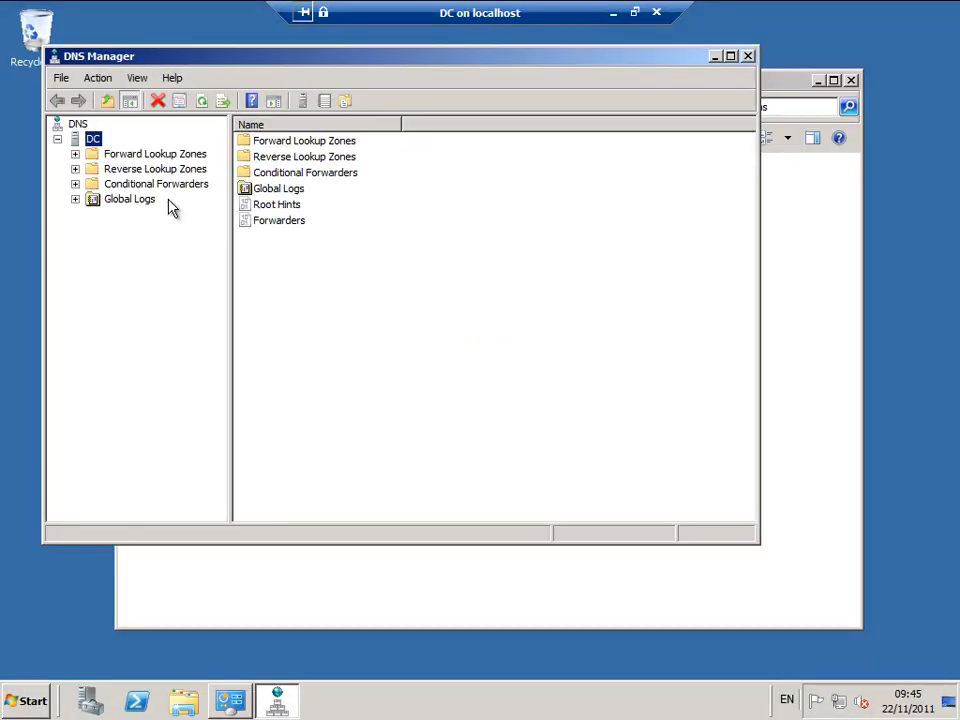
# Step: Replace the DC server's DNS forwarder with 208.67.222.222 (resolver1.opendns.com)
pyautogui.rightClick(93, 138)
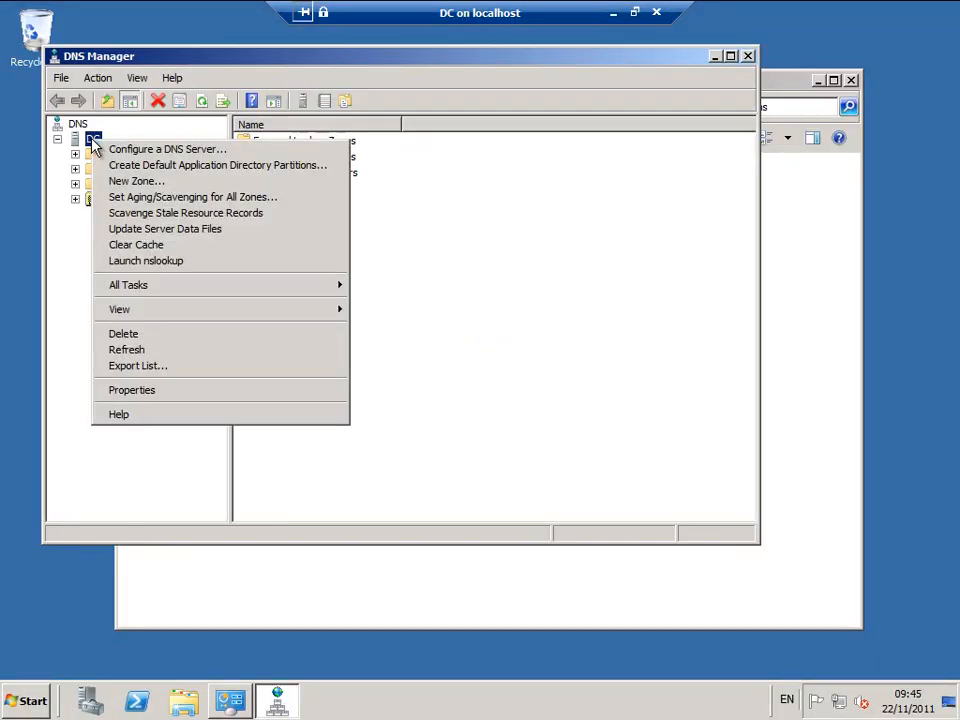
pyautogui.moveTo(131, 390)
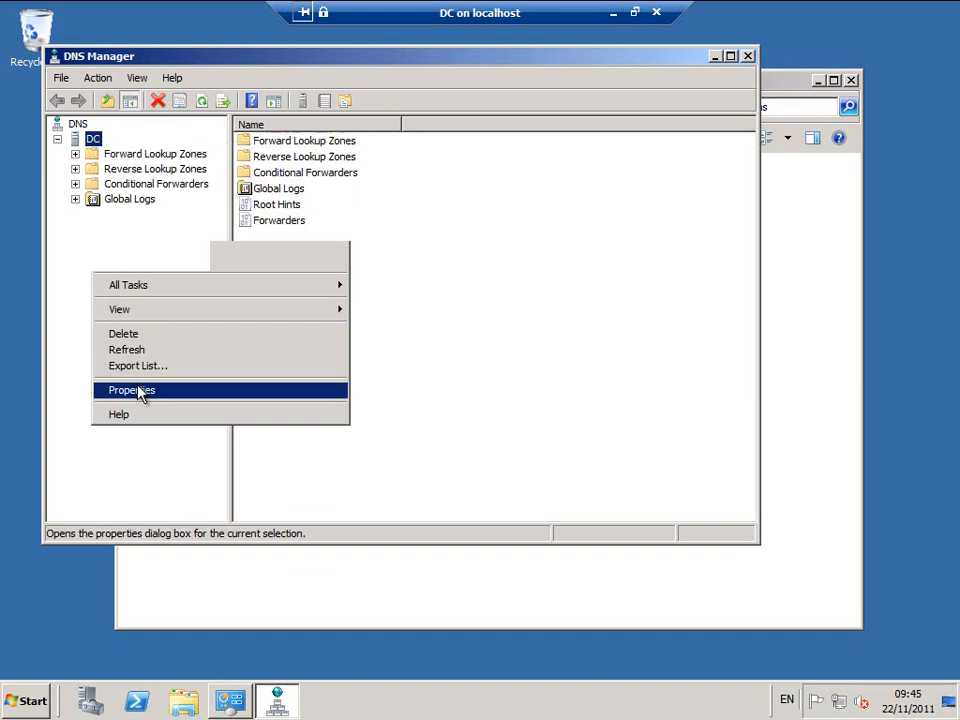
pyautogui.click(131, 390)
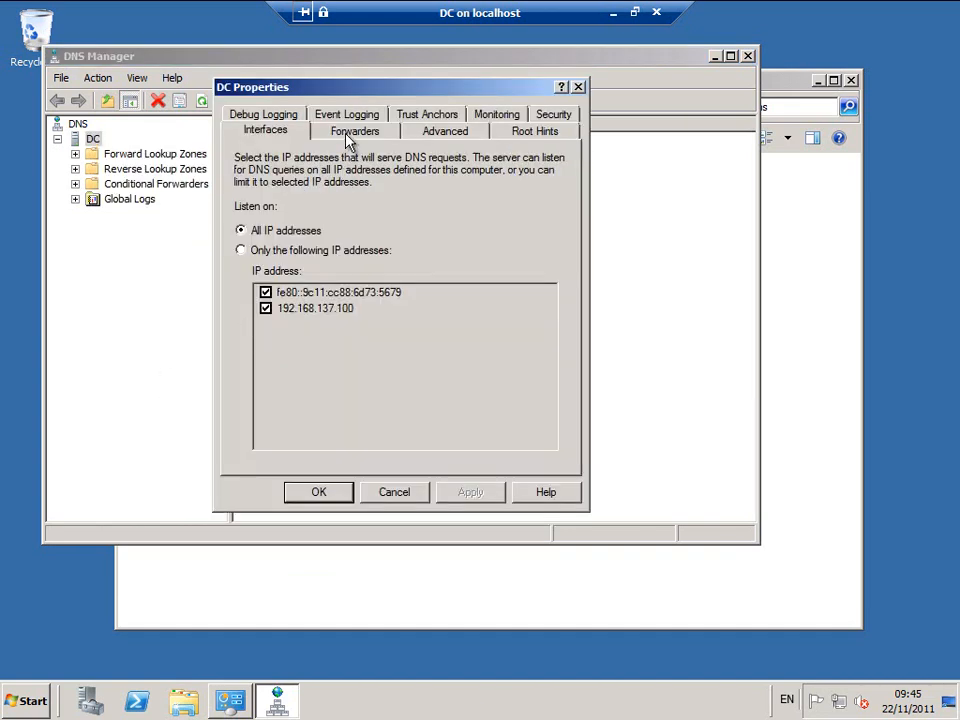
pyautogui.click(355, 131)
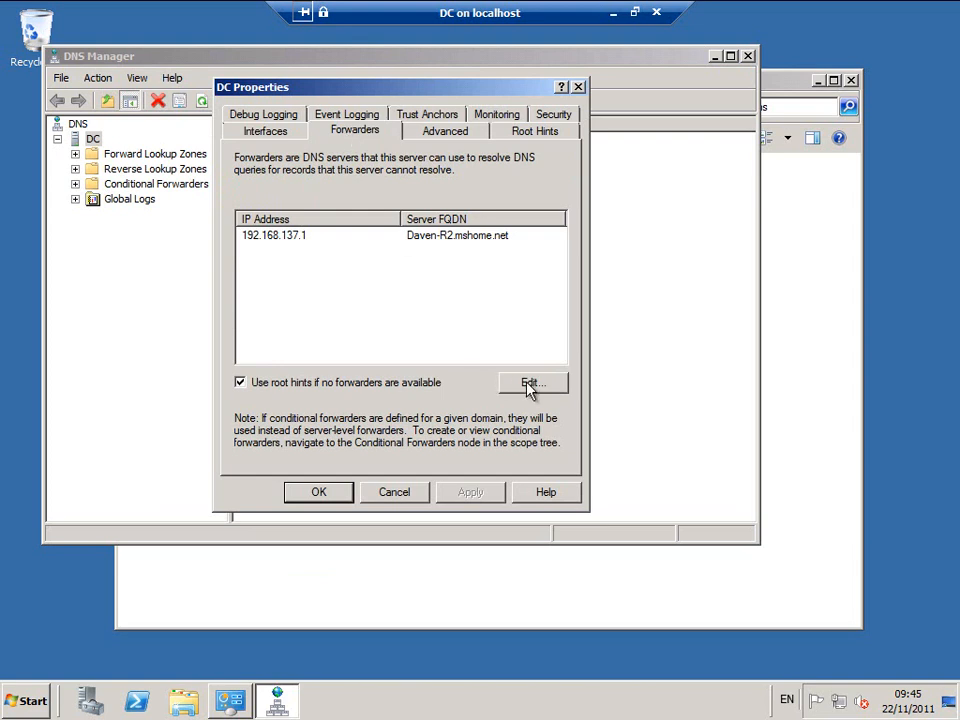
pyautogui.click(531, 383)
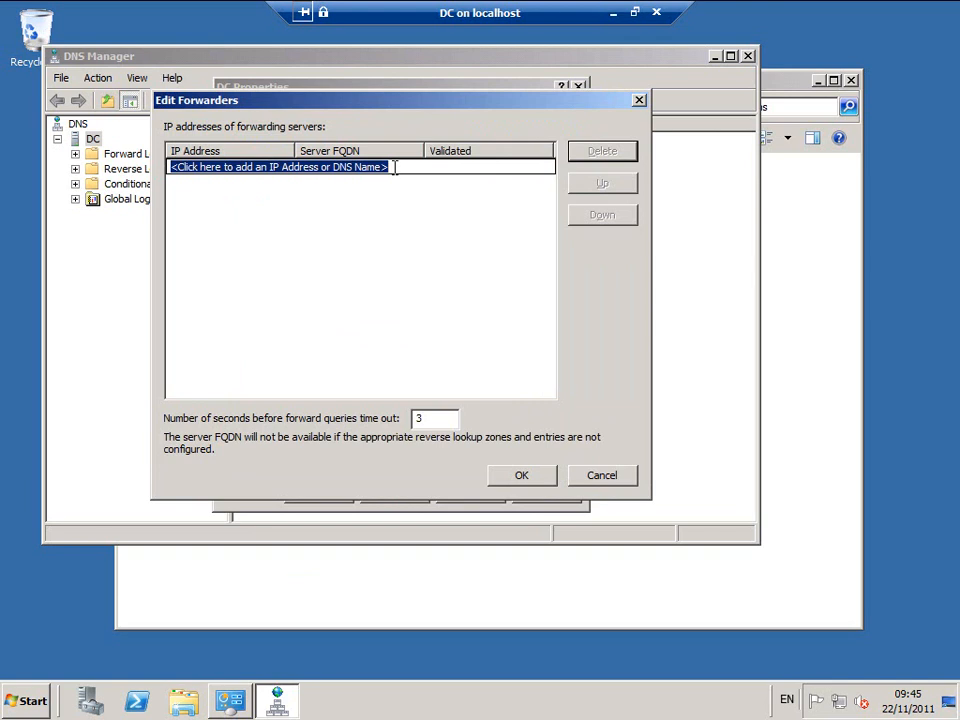
pyautogui.write('208.')
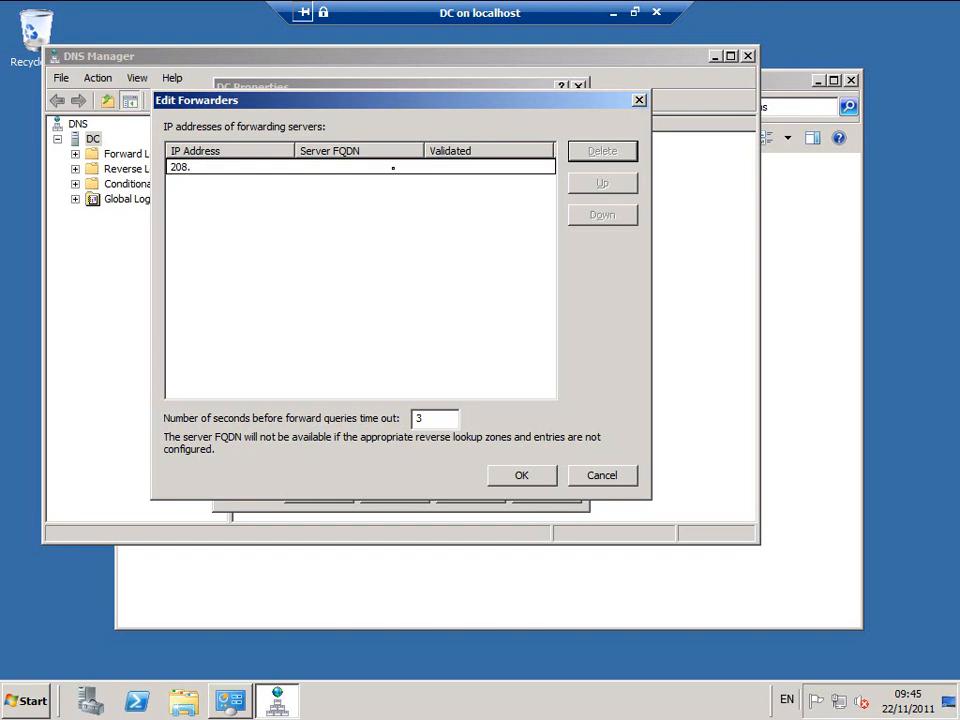
pyautogui.write('67.222')
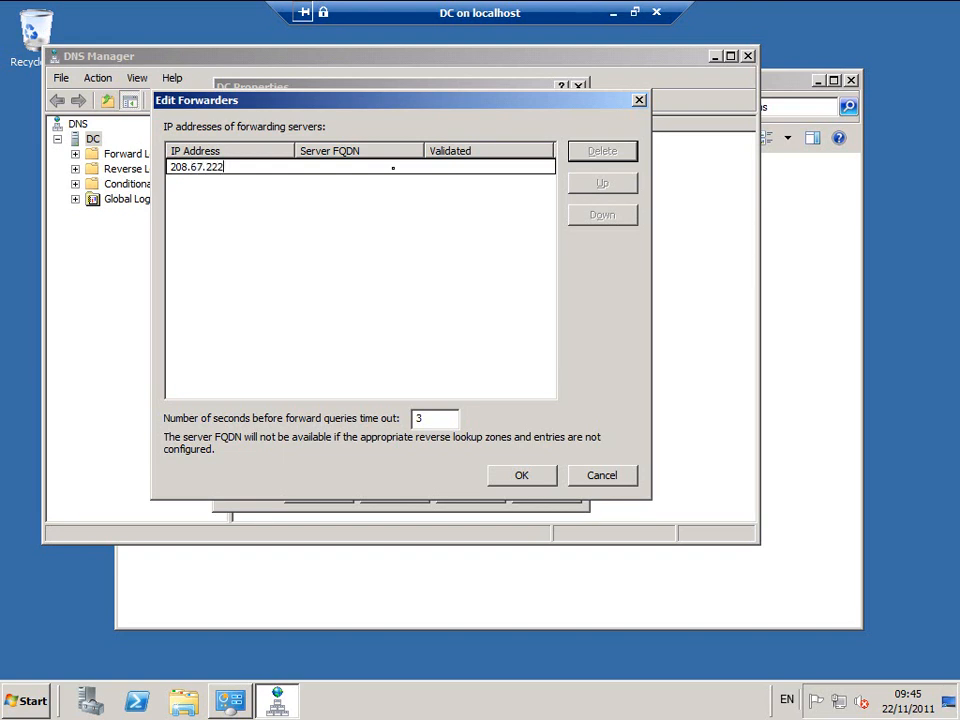
pyautogui.press('Return')
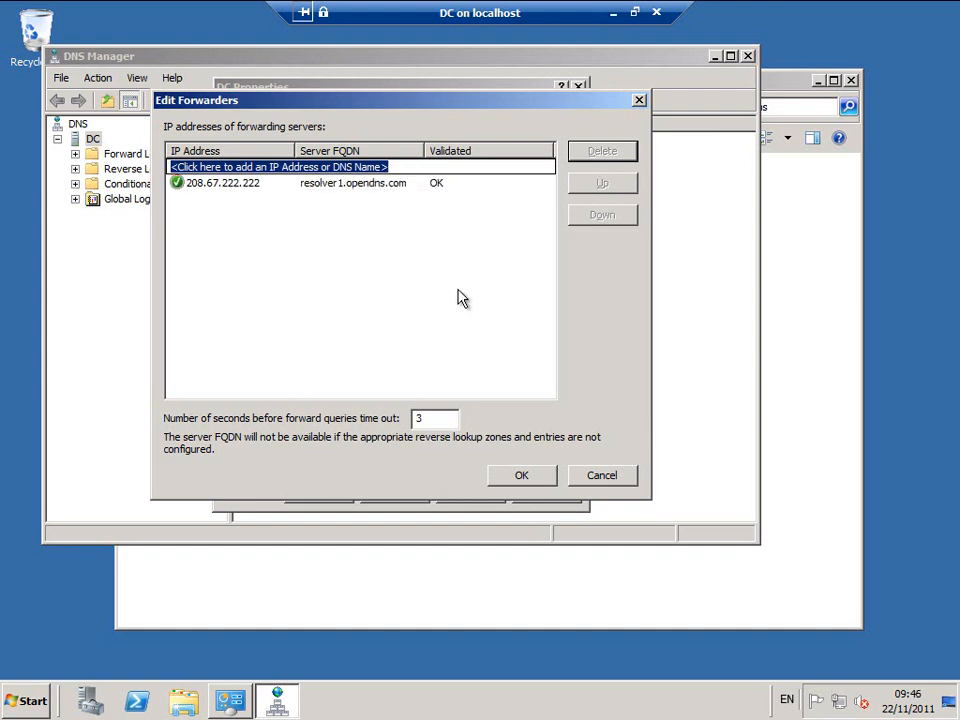
pyautogui.click(520, 475)
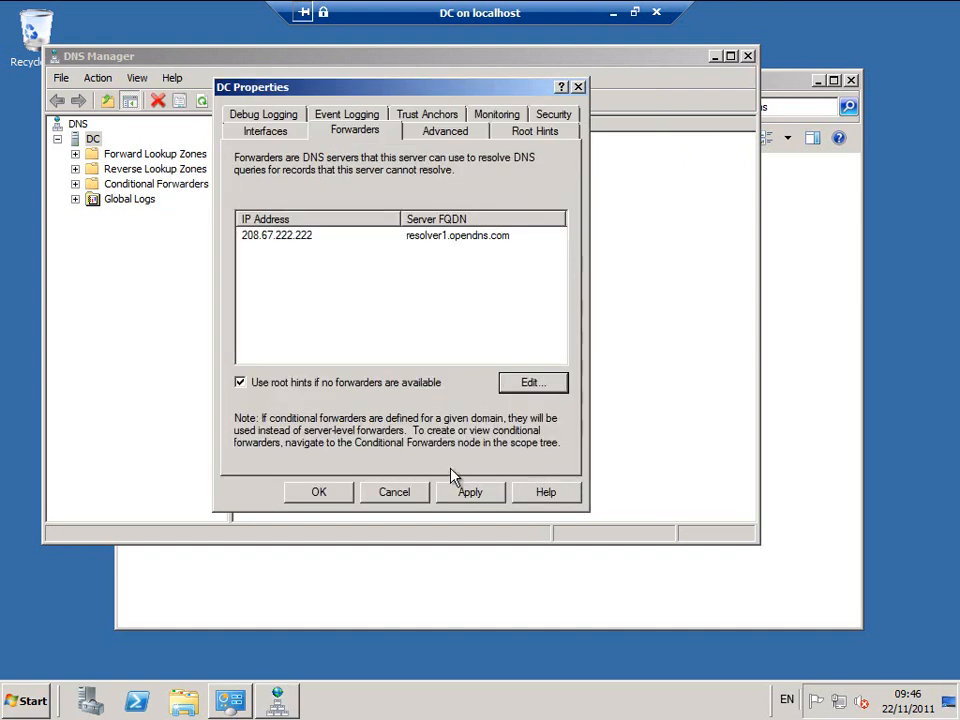
pyautogui.click(318, 491)
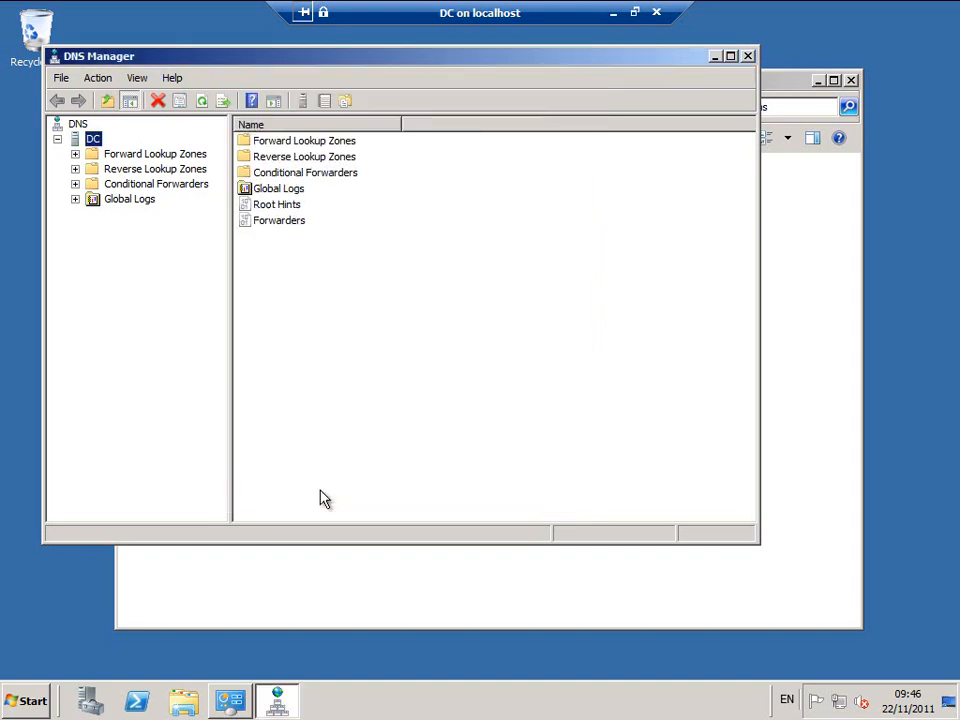
pyautogui.moveTo(30, 700)
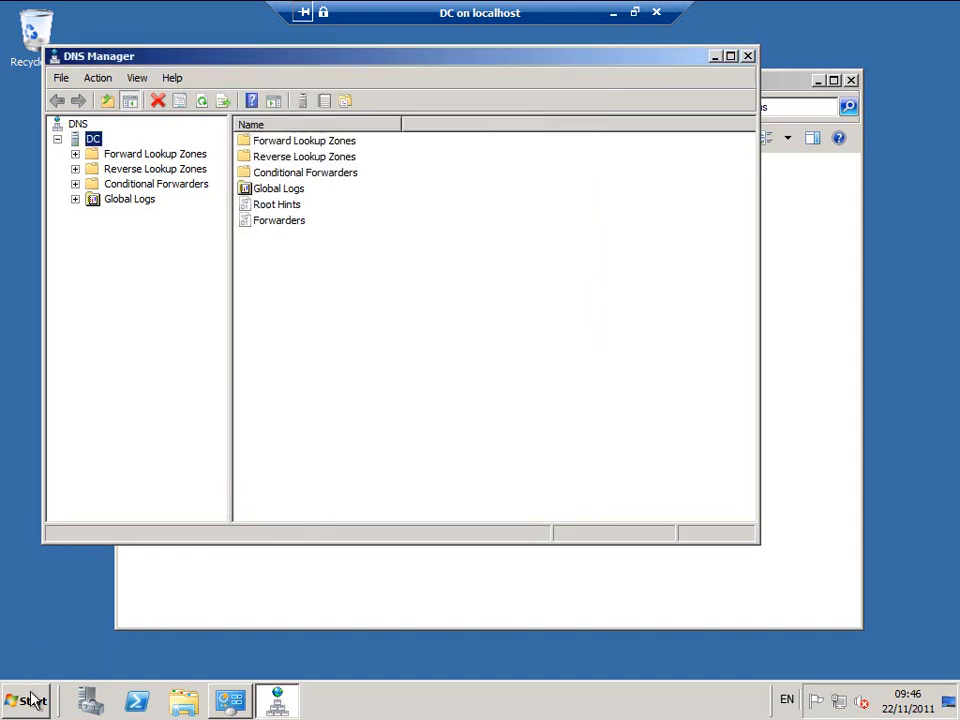
# Step: Launch the DHCP console and start a new scope on the IPv4 node
pyautogui.click(25, 700)
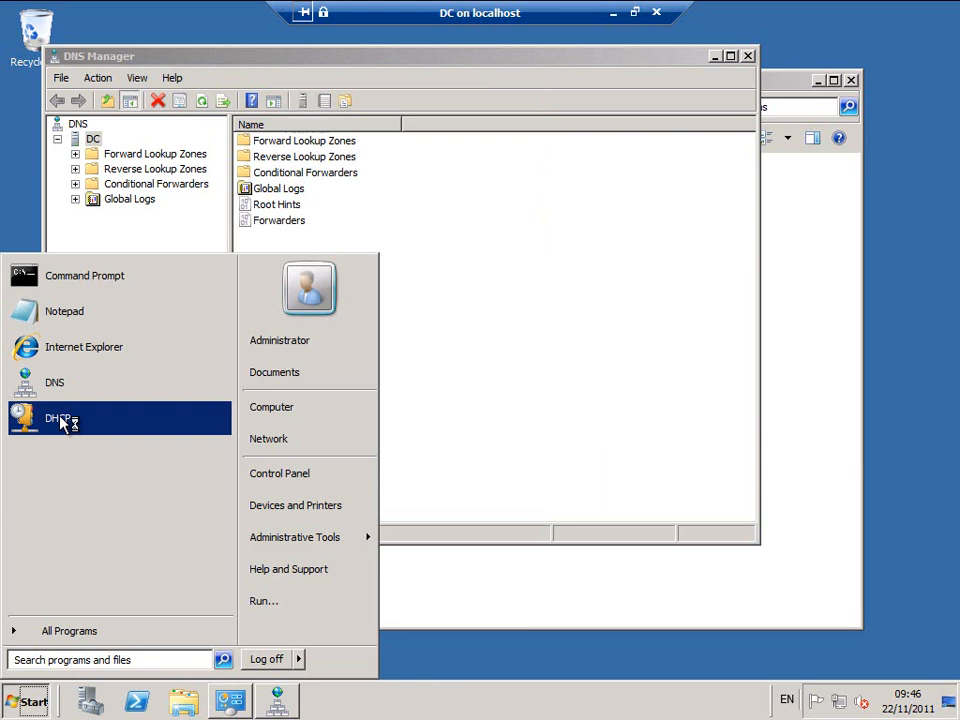
pyautogui.click(58, 418)
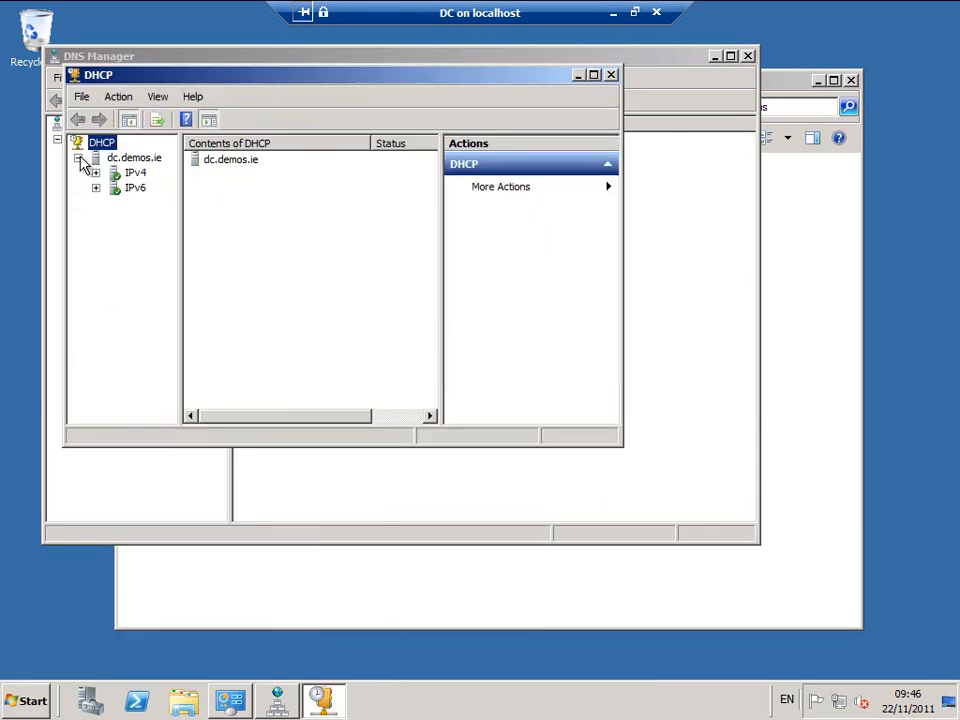
pyautogui.click(96, 172)
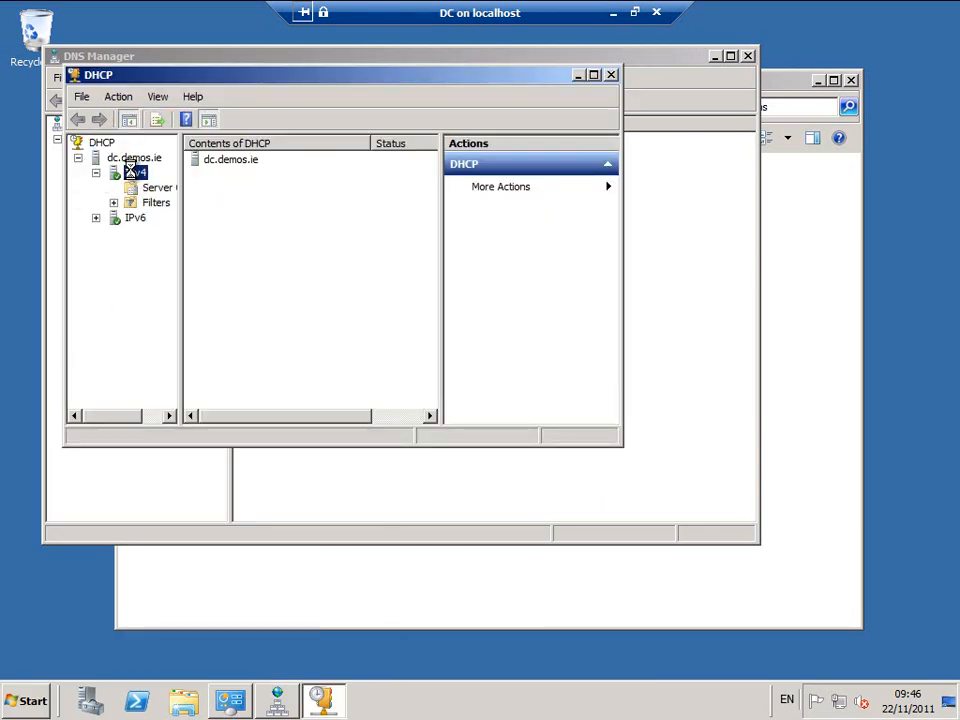
pyautogui.rightClick(135, 172)
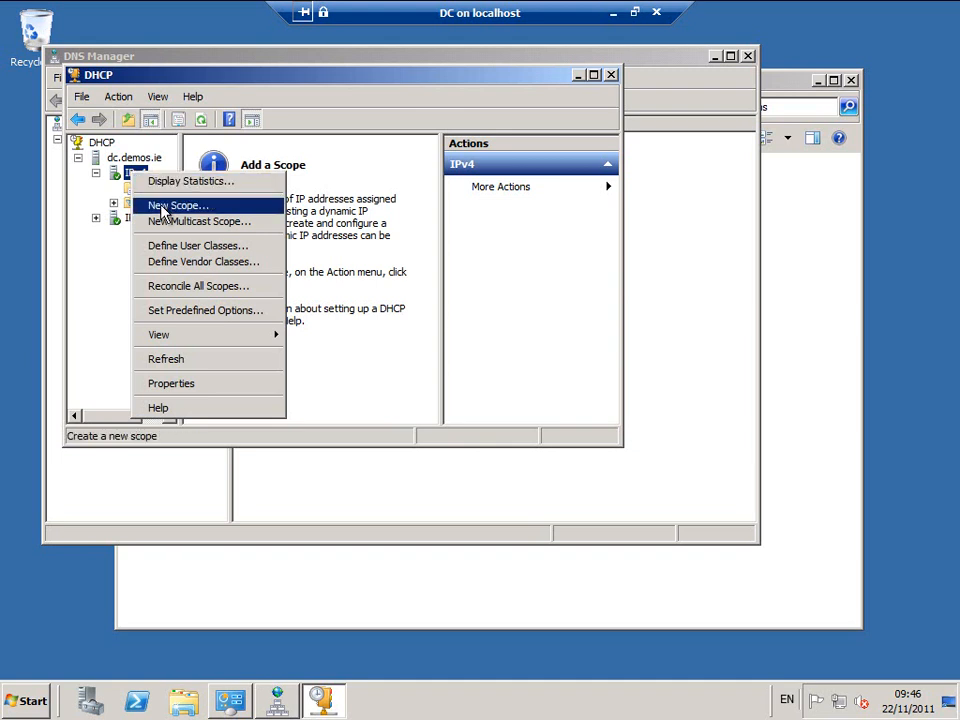
pyautogui.click(177, 205)
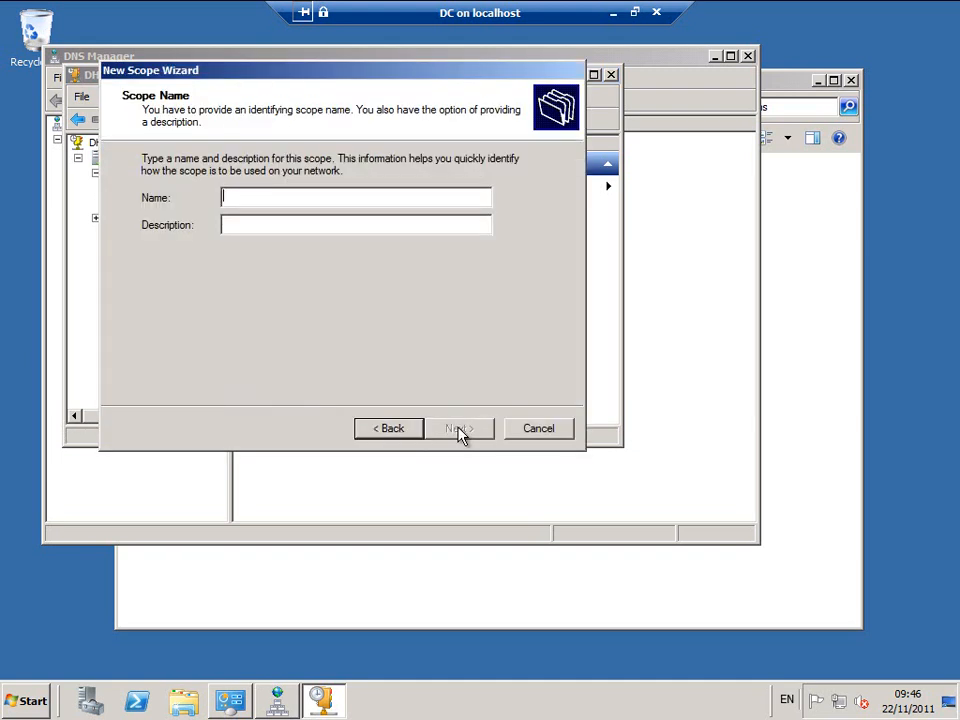
# Step: Name the scope Demos with address range 192.168.137.10 to 192.168.137.50
pyautogui.write('Dem')
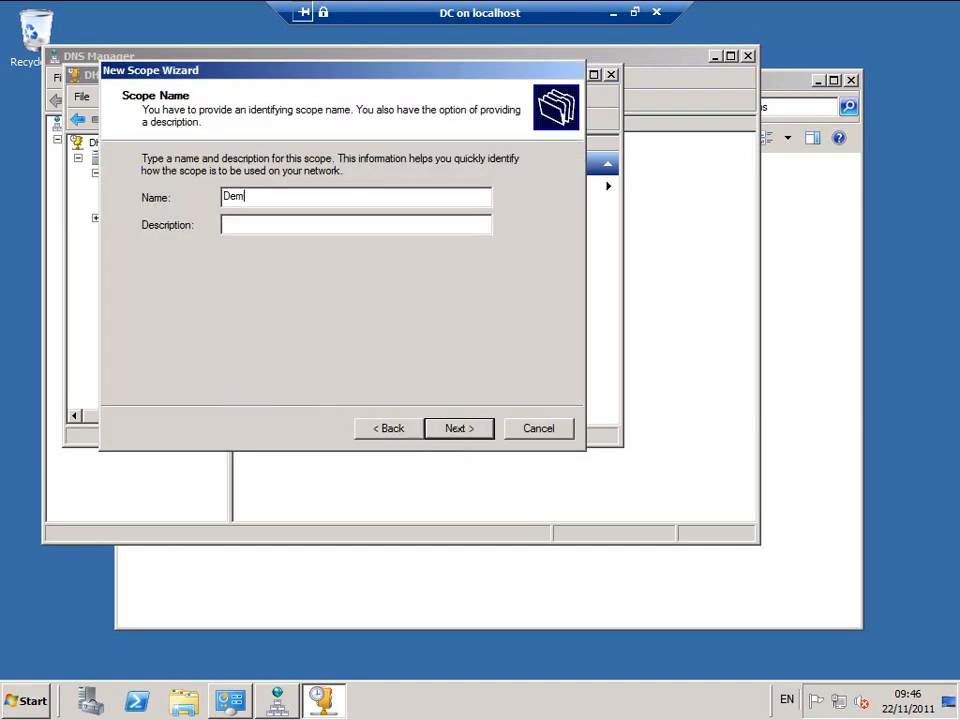
pyautogui.click(457, 428)
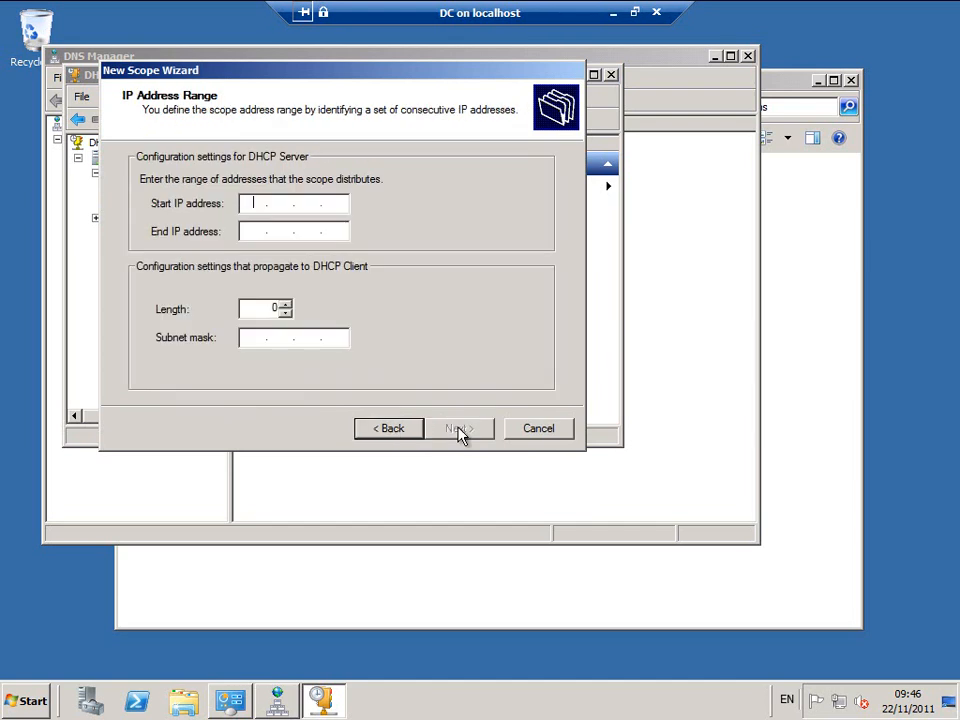
pyautogui.write('192.168')
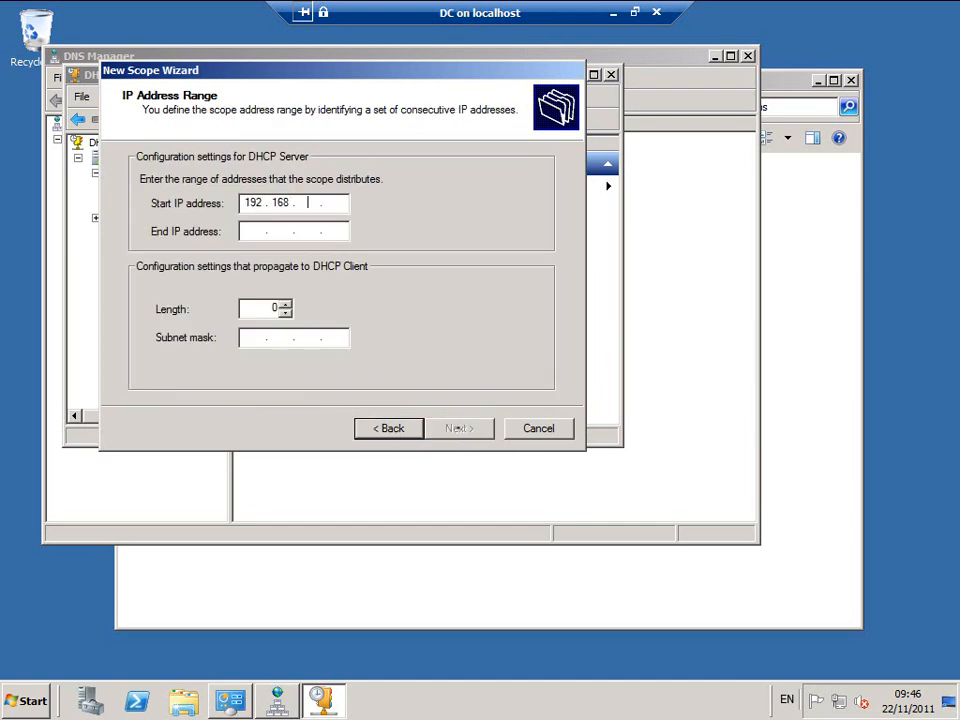
pyautogui.write('137')
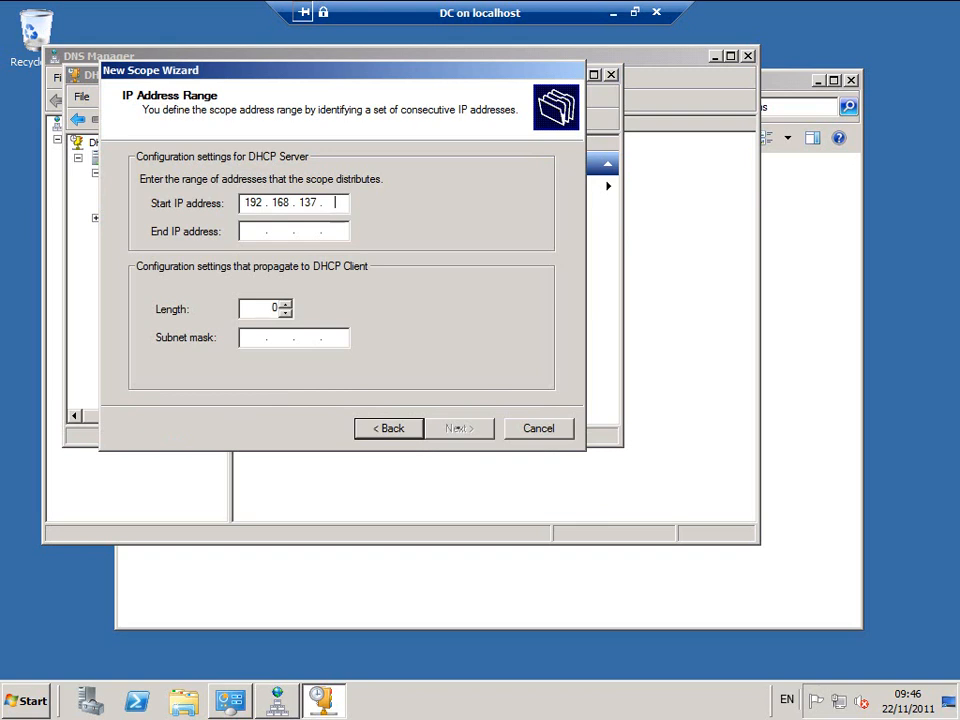
pyautogui.write('10')
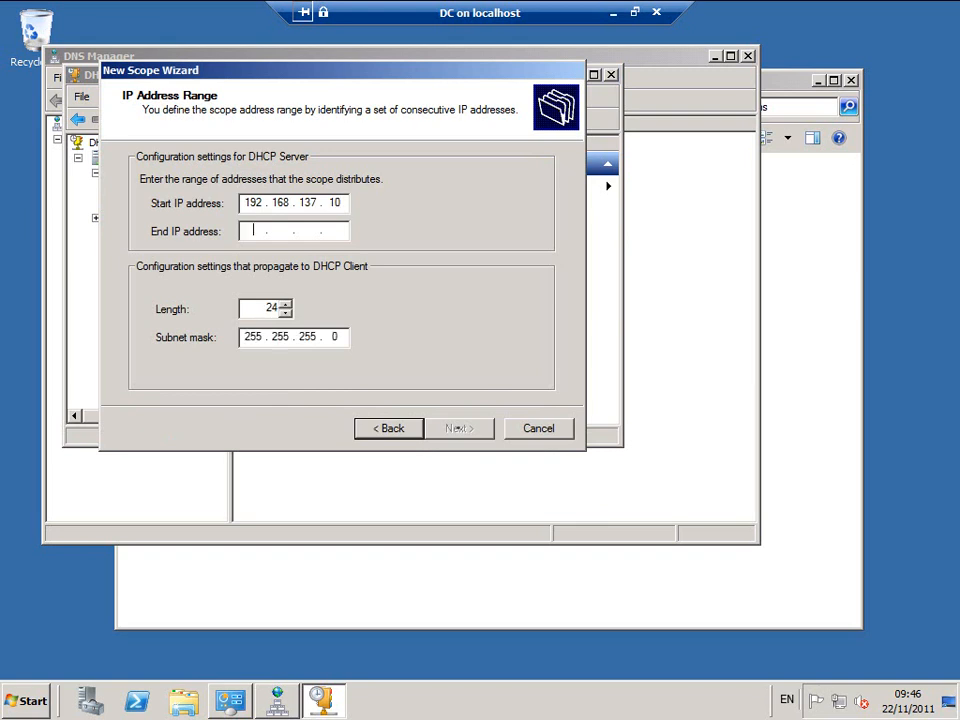
pyautogui.write('192.168.137.')
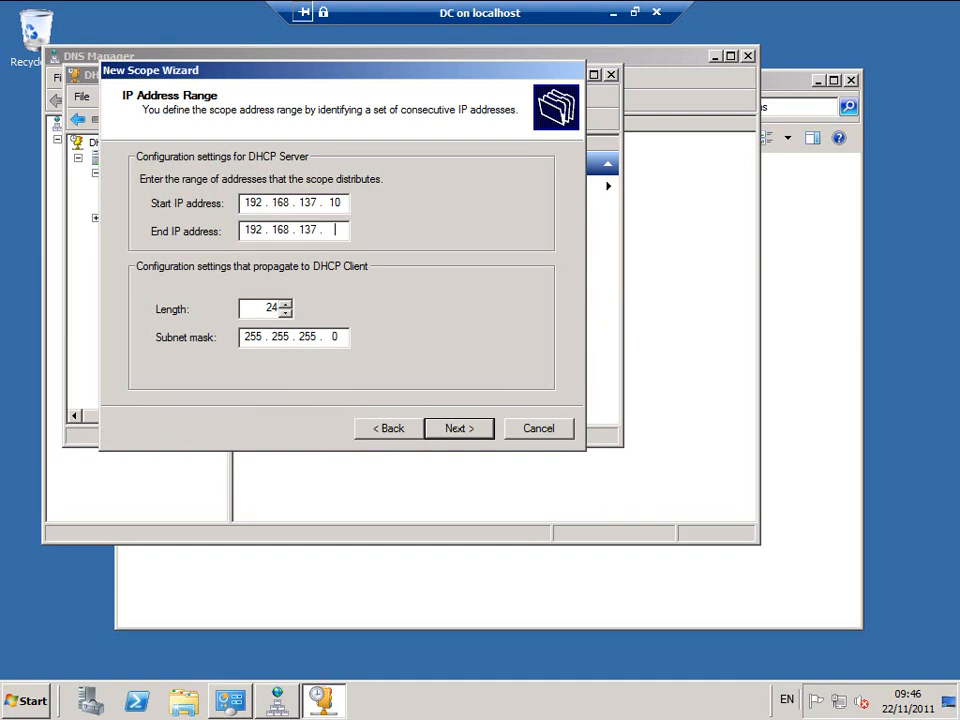
pyautogui.write('50')
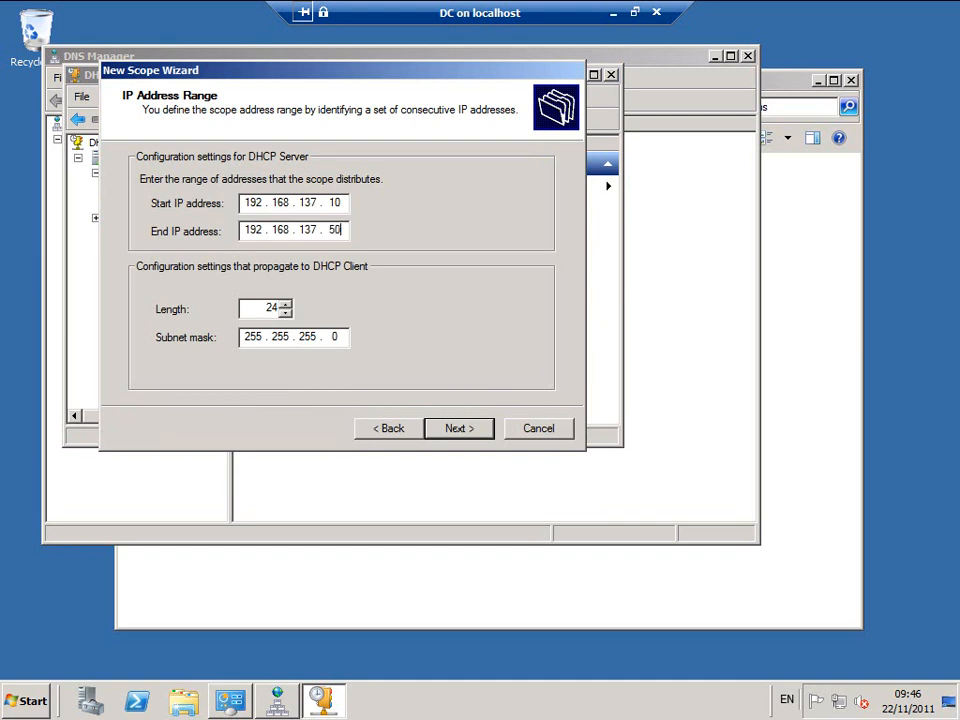
pyautogui.click(458, 428)
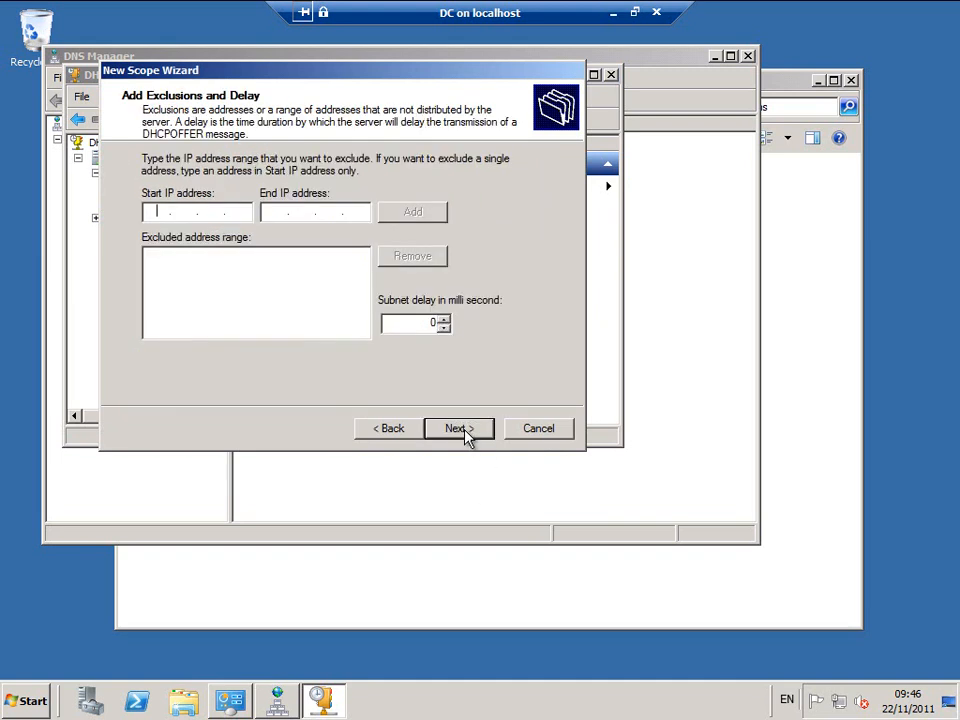
# Step: Finish the scope with default lease, router 192.168.137.1, DNS 192.168.137.100, and activate it
pyautogui.click(457, 428)
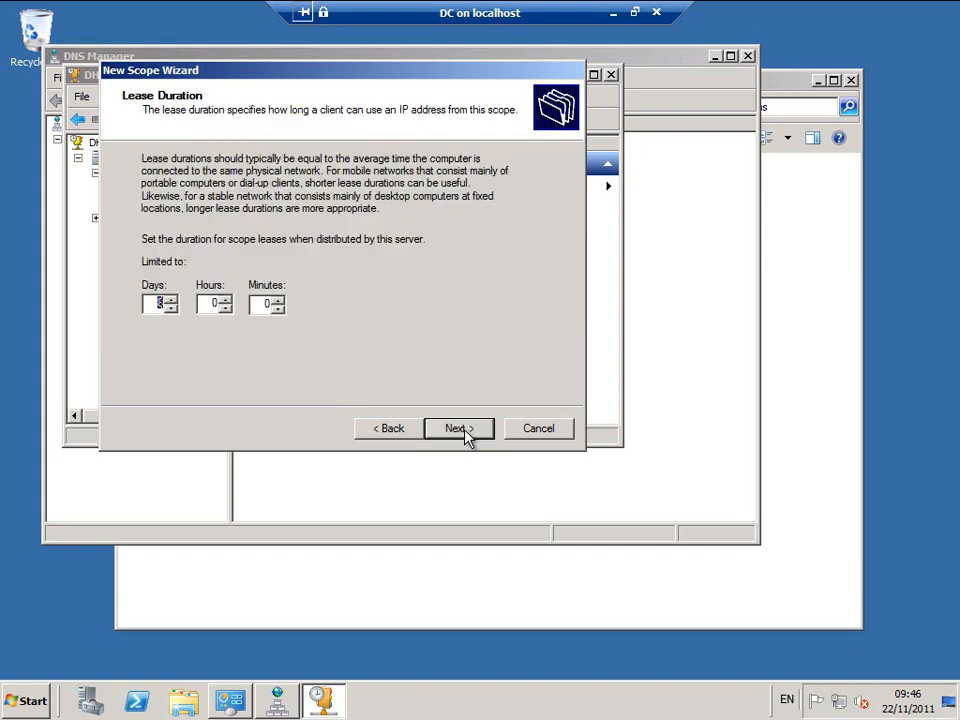
pyautogui.click(458, 428)
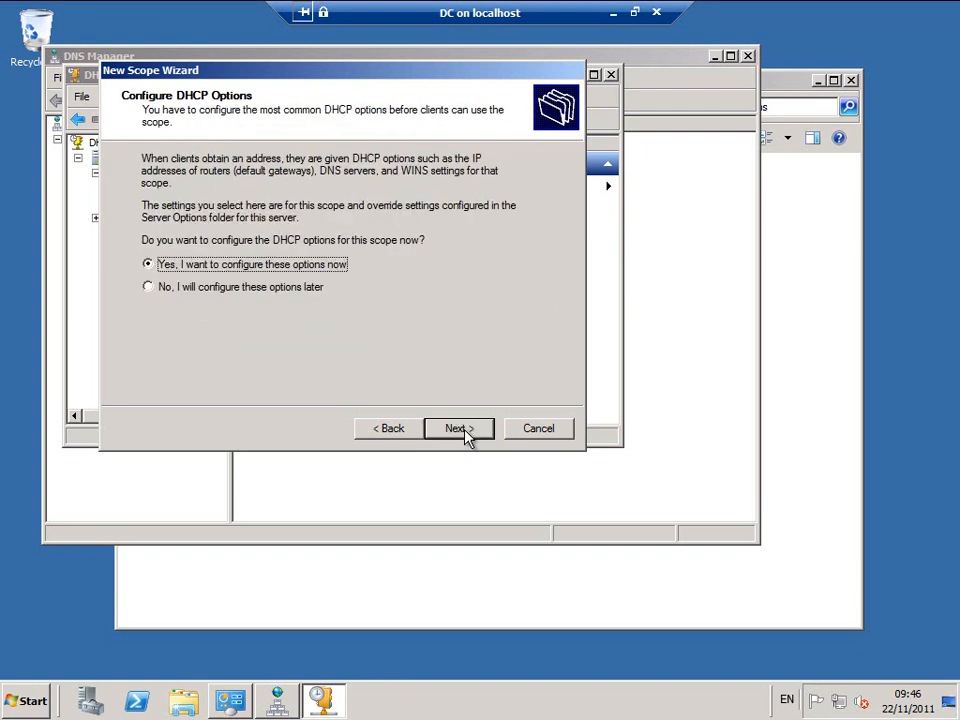
pyautogui.click(457, 428)
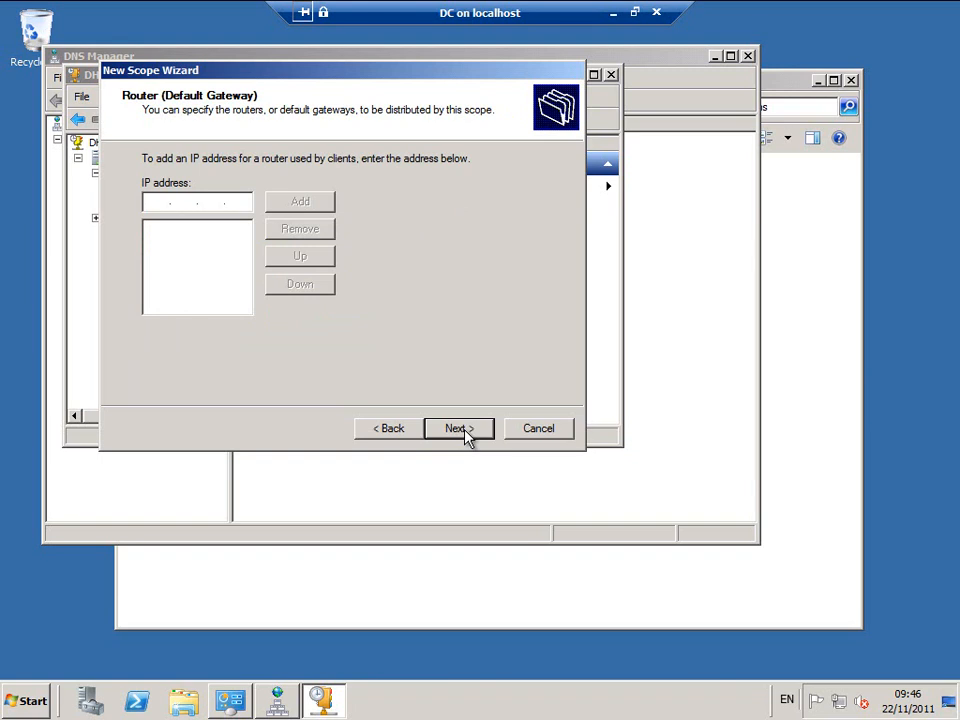
pyautogui.write('19')
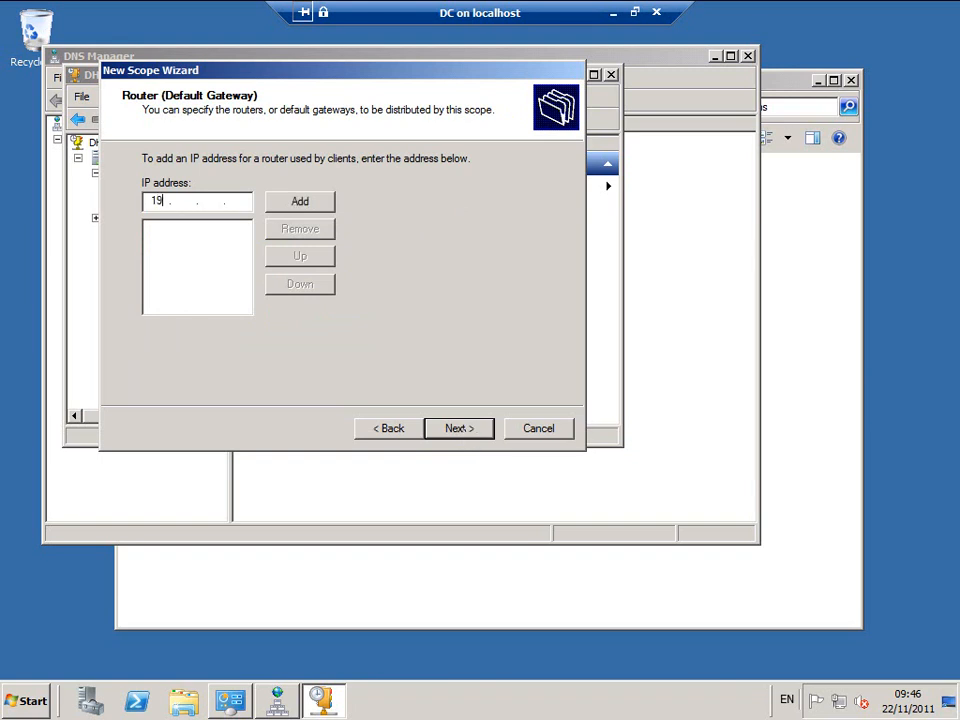
pyautogui.write('92.168.137')
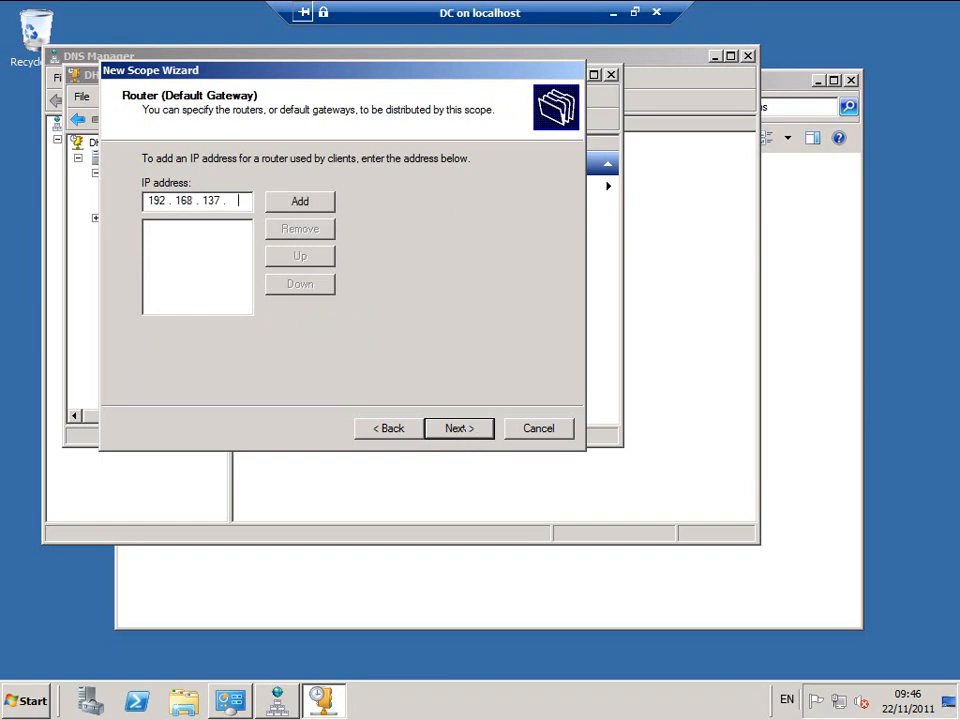
pyautogui.click(299, 201)
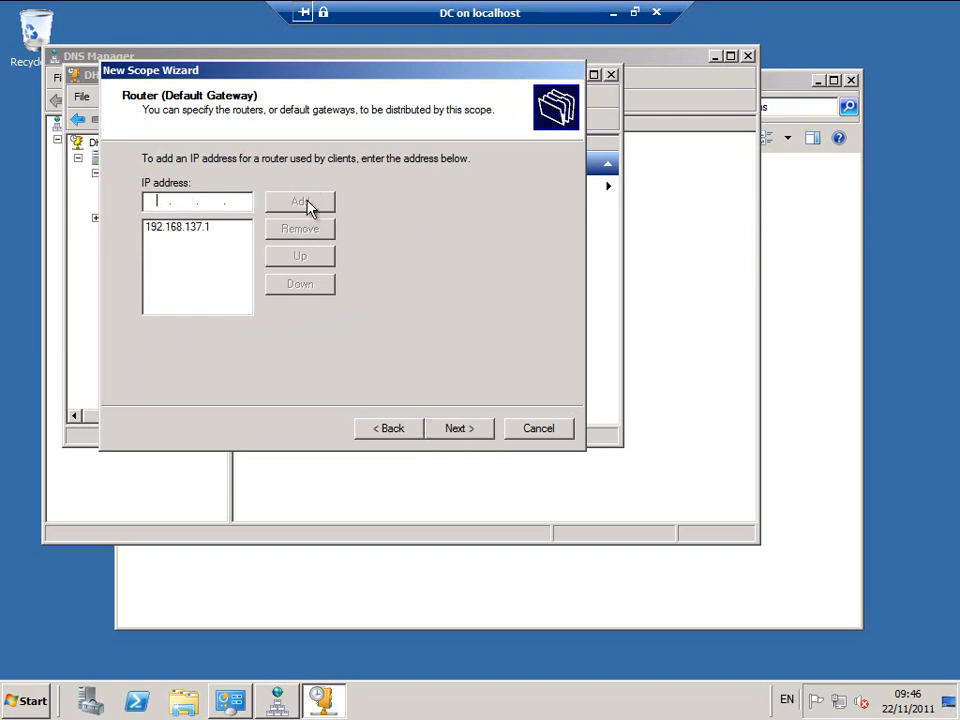
pyautogui.click(458, 428)
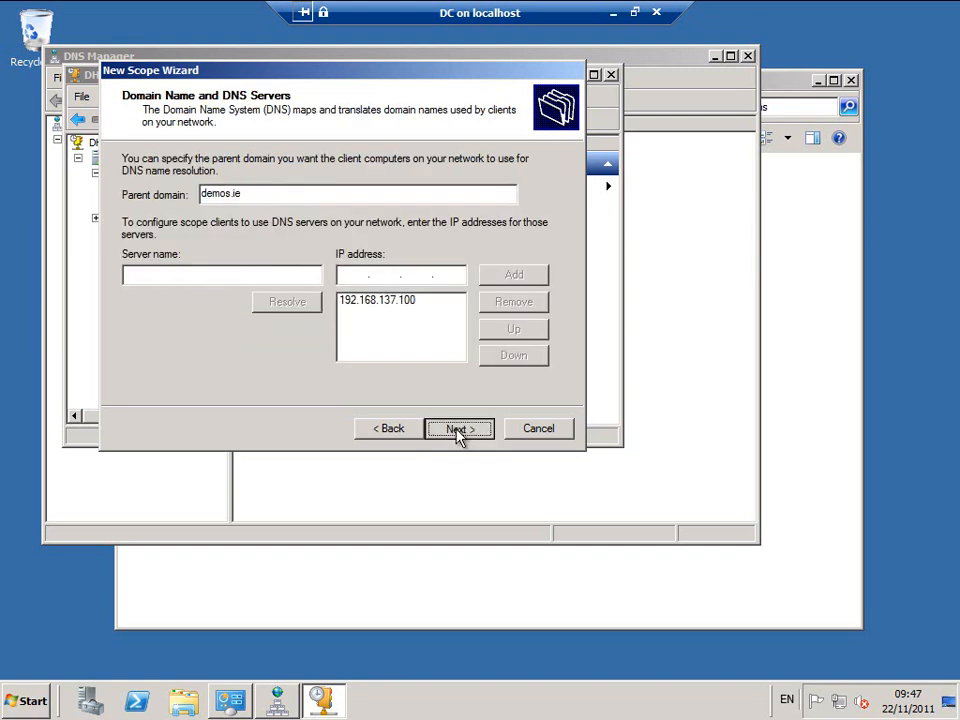
pyautogui.click(458, 428)
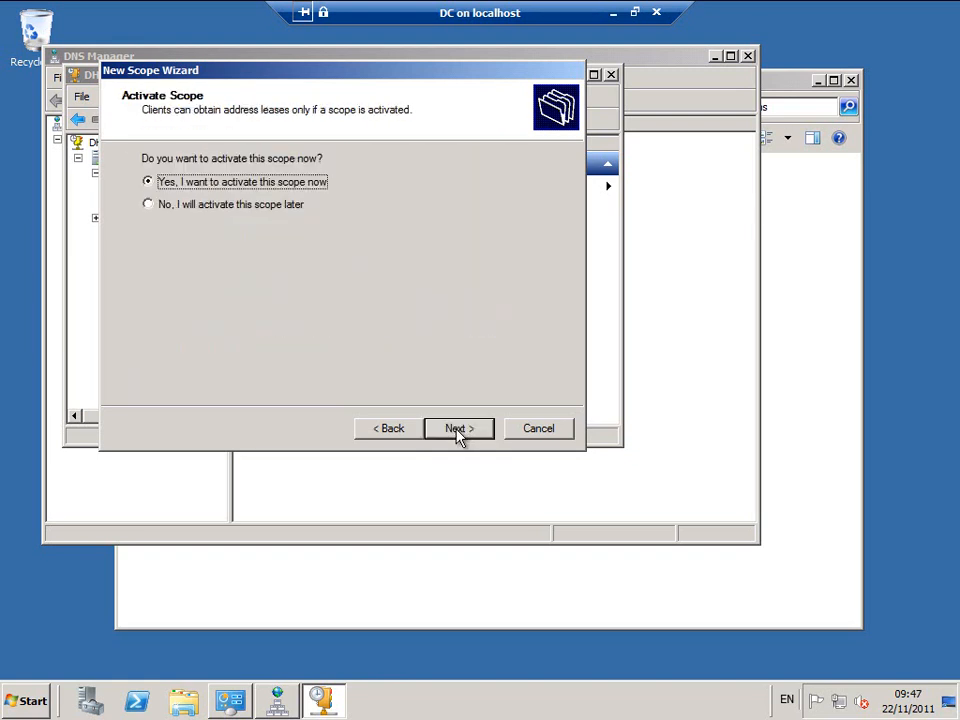
pyautogui.click(457, 428)
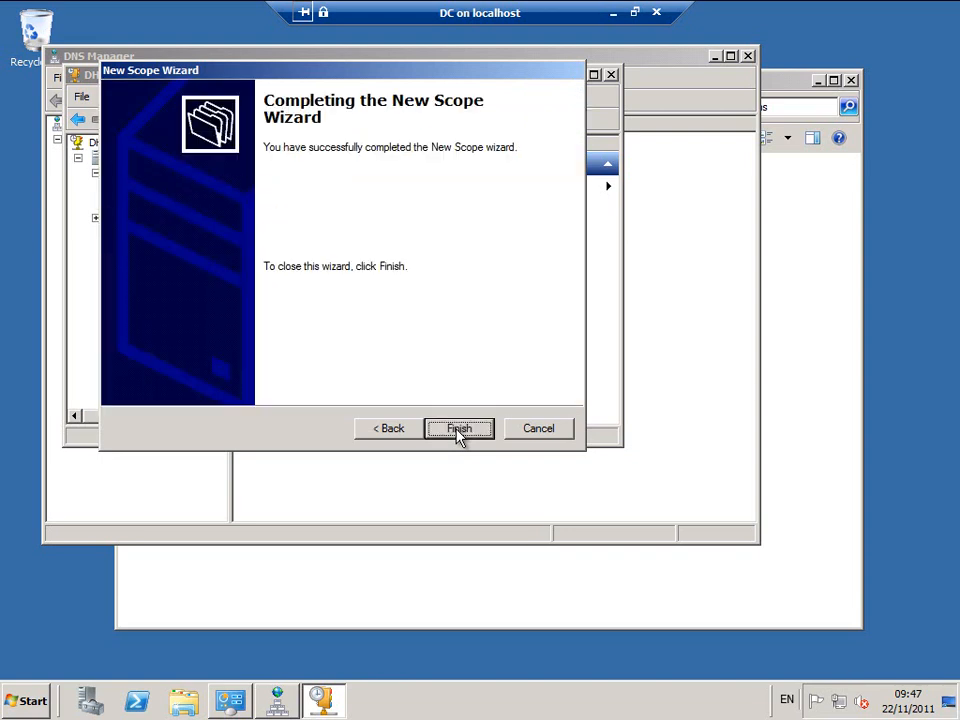
pyautogui.click(459, 428)
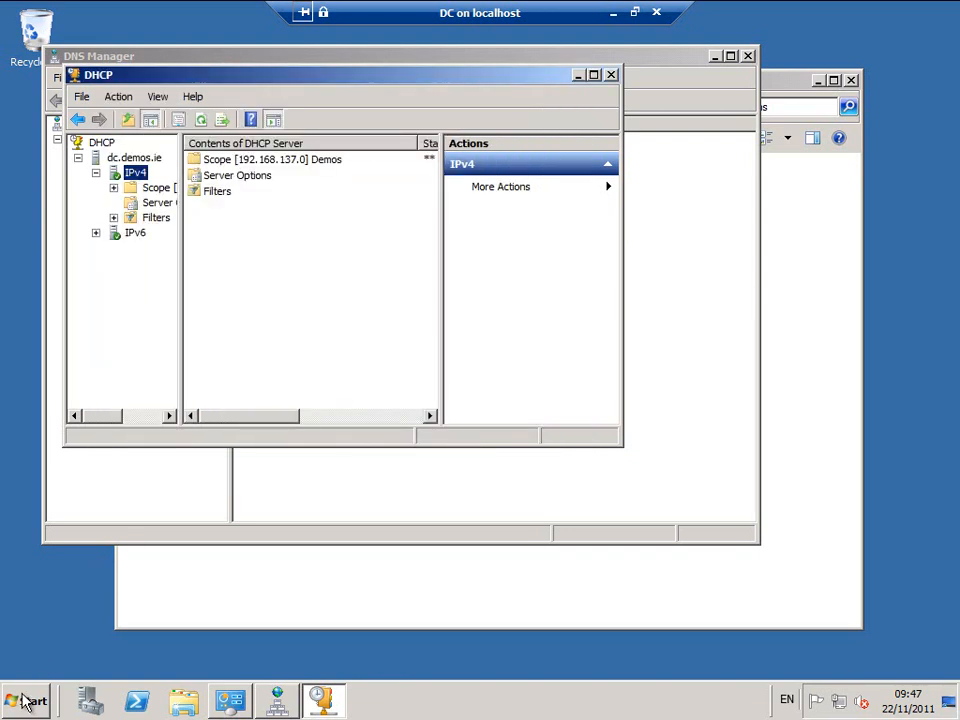
pyautogui.click(25, 700)
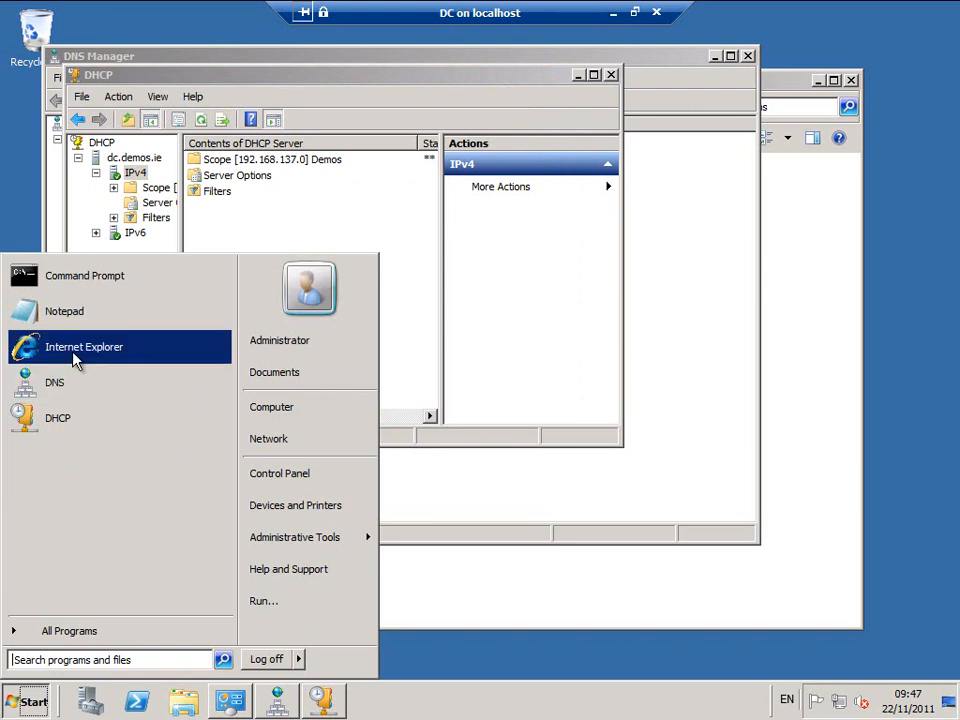
pyautogui.click(84, 346)
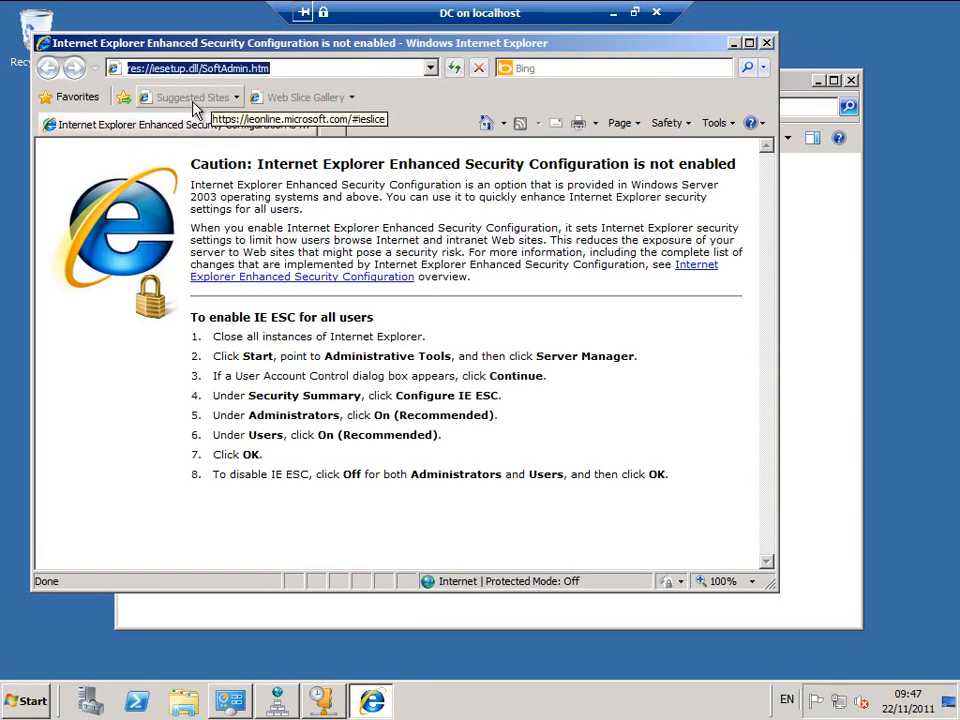
pyautogui.write('www.i')
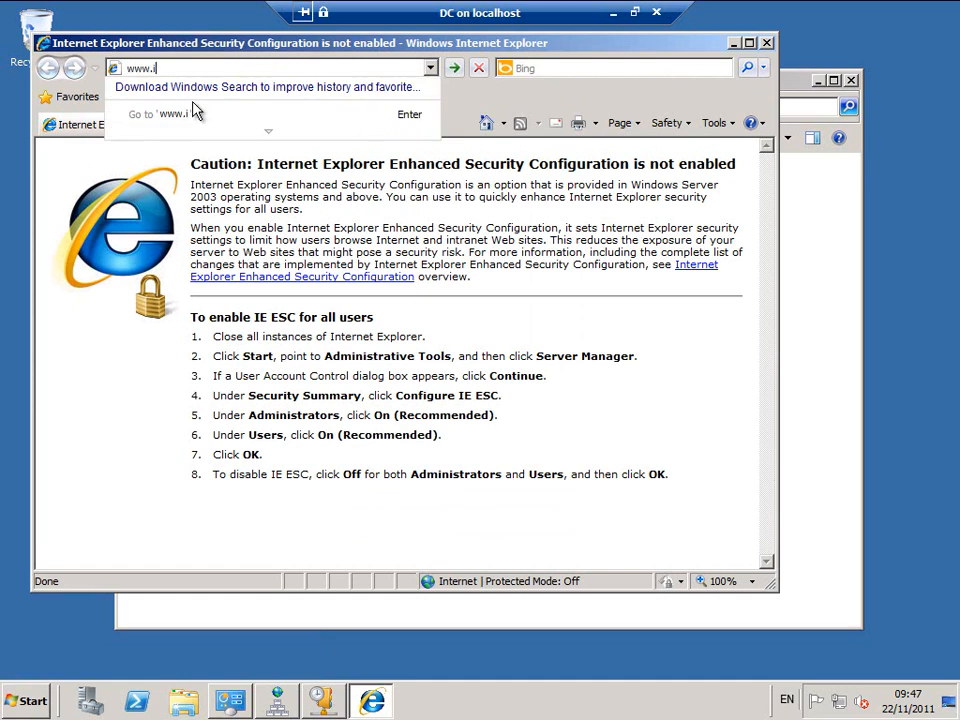
pyautogui.write('eitp')
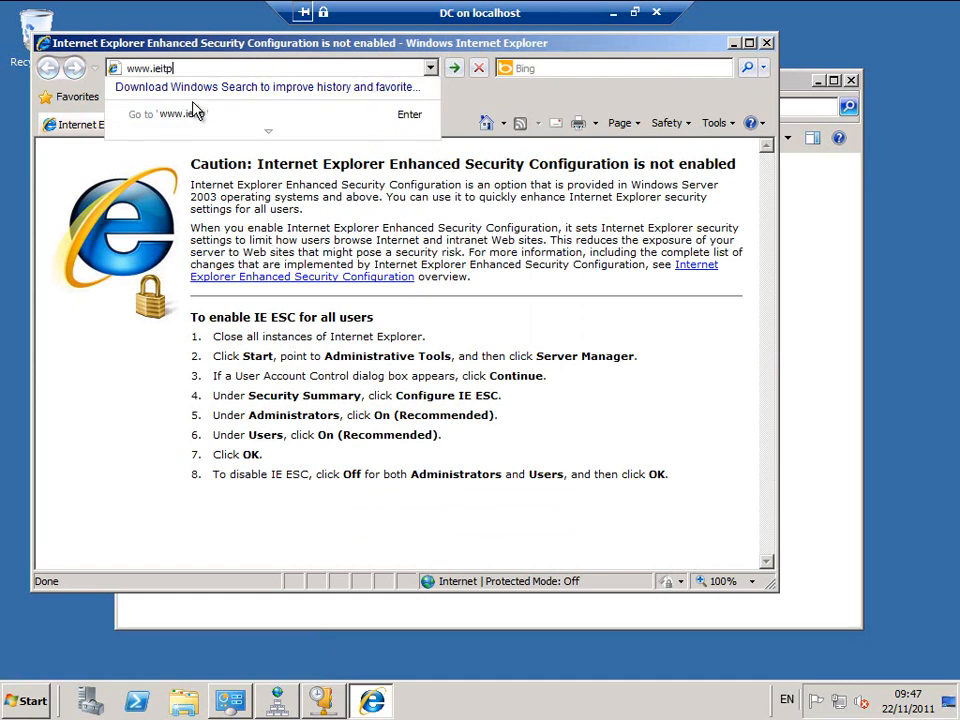
pyautogui.write('ro.com')
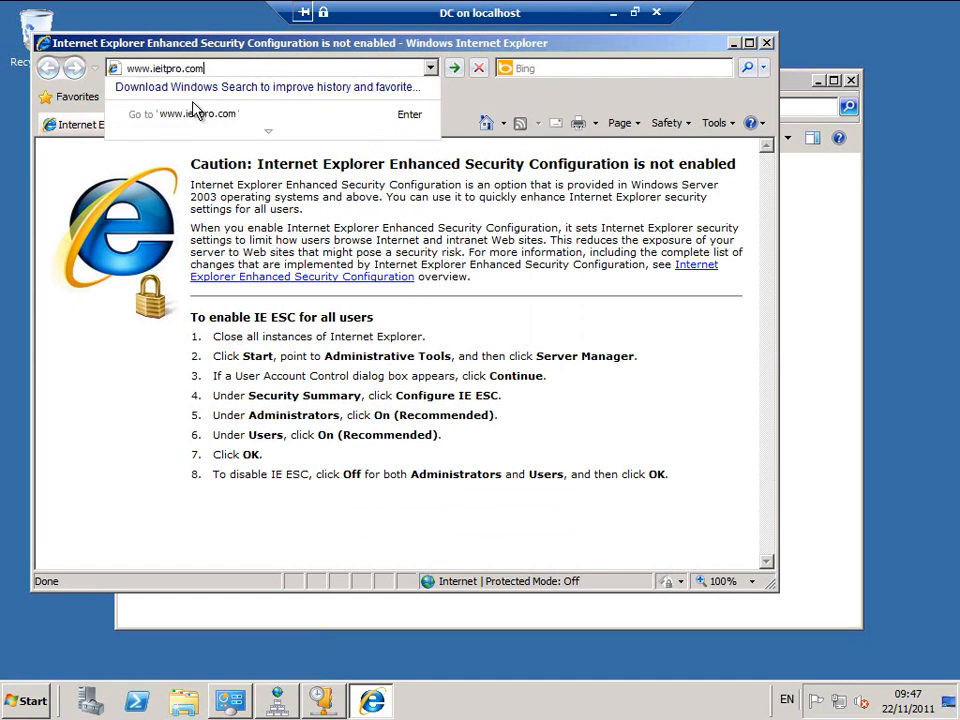